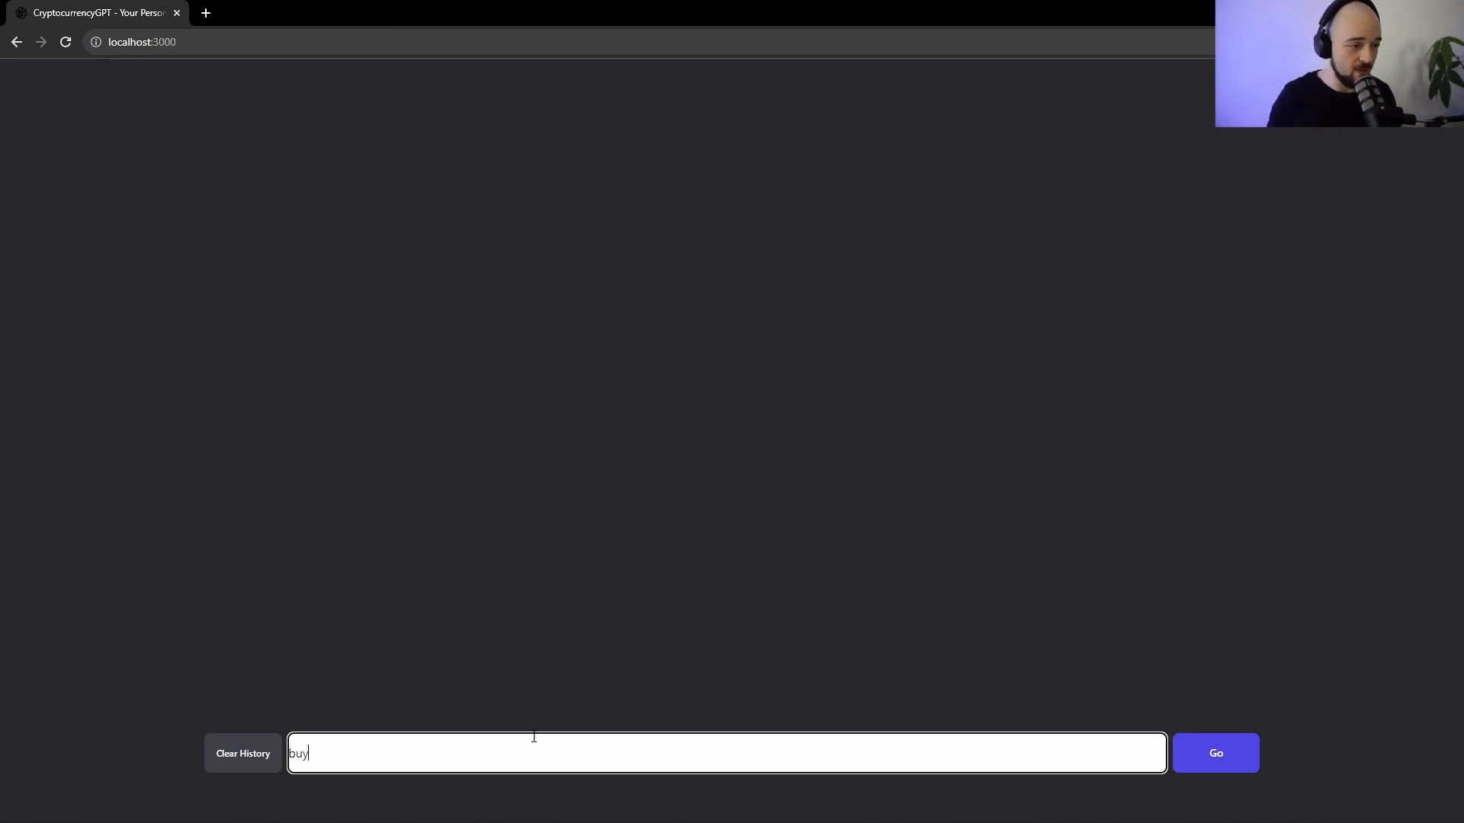
Order $20 worth of bitcoin, read the confirmation, then clear the chat history
{"action": "type", "text": "me $20 worth of bitcoin"}
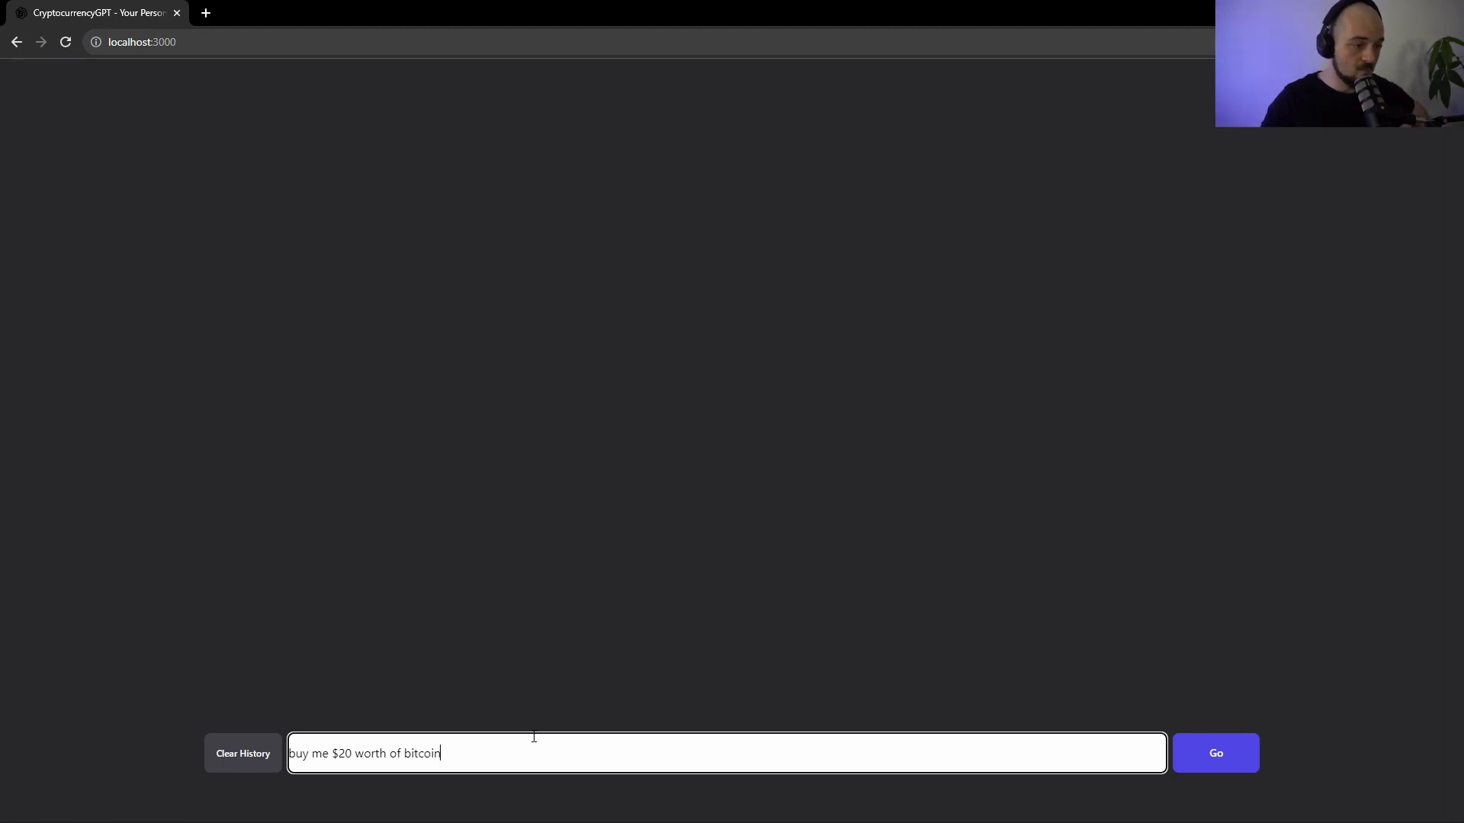
{"action": "left_click", "coordinate": [1215, 753]}
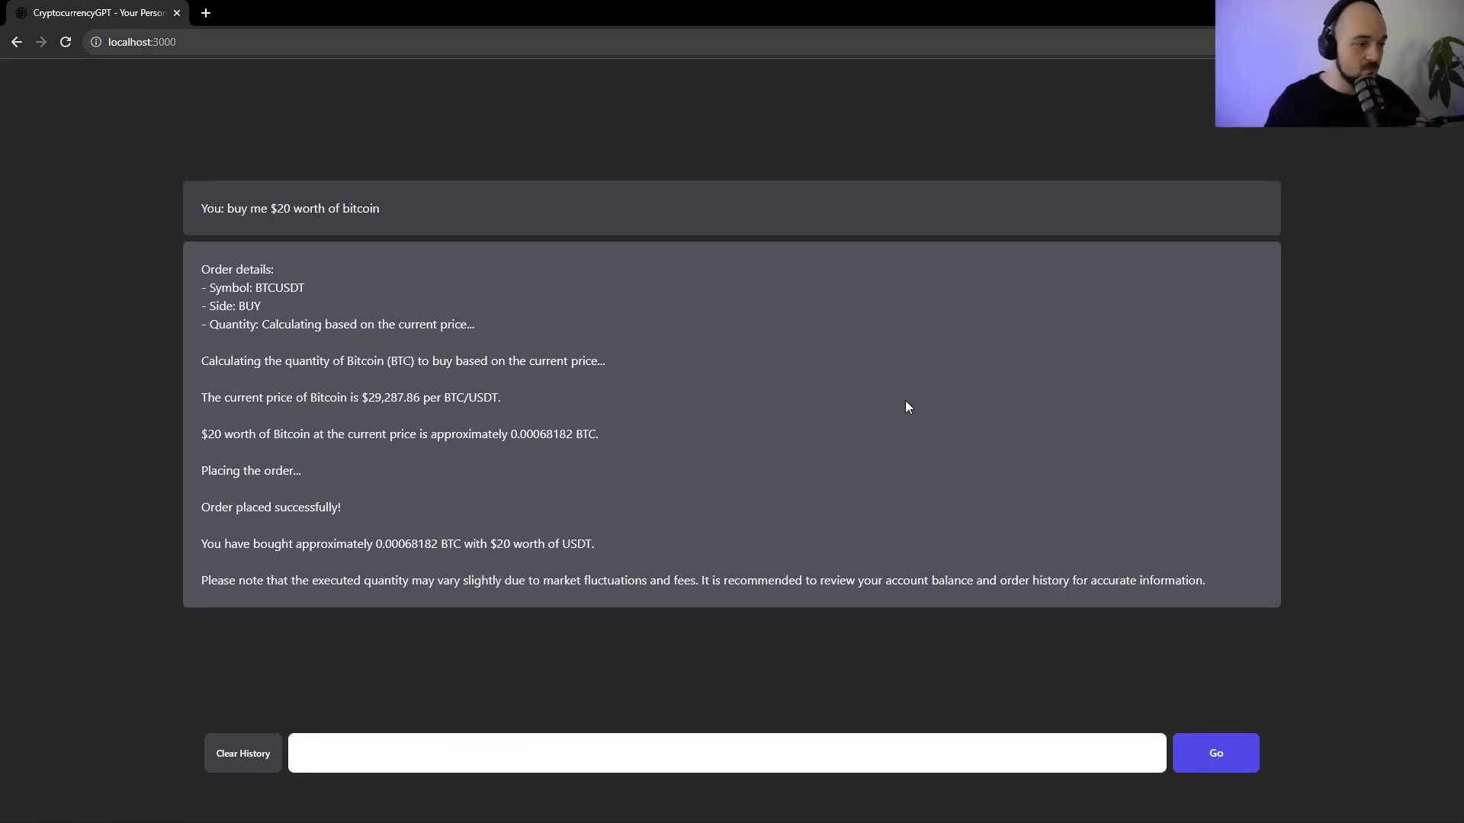
{"action": "left_click", "coordinate": [242, 753]}
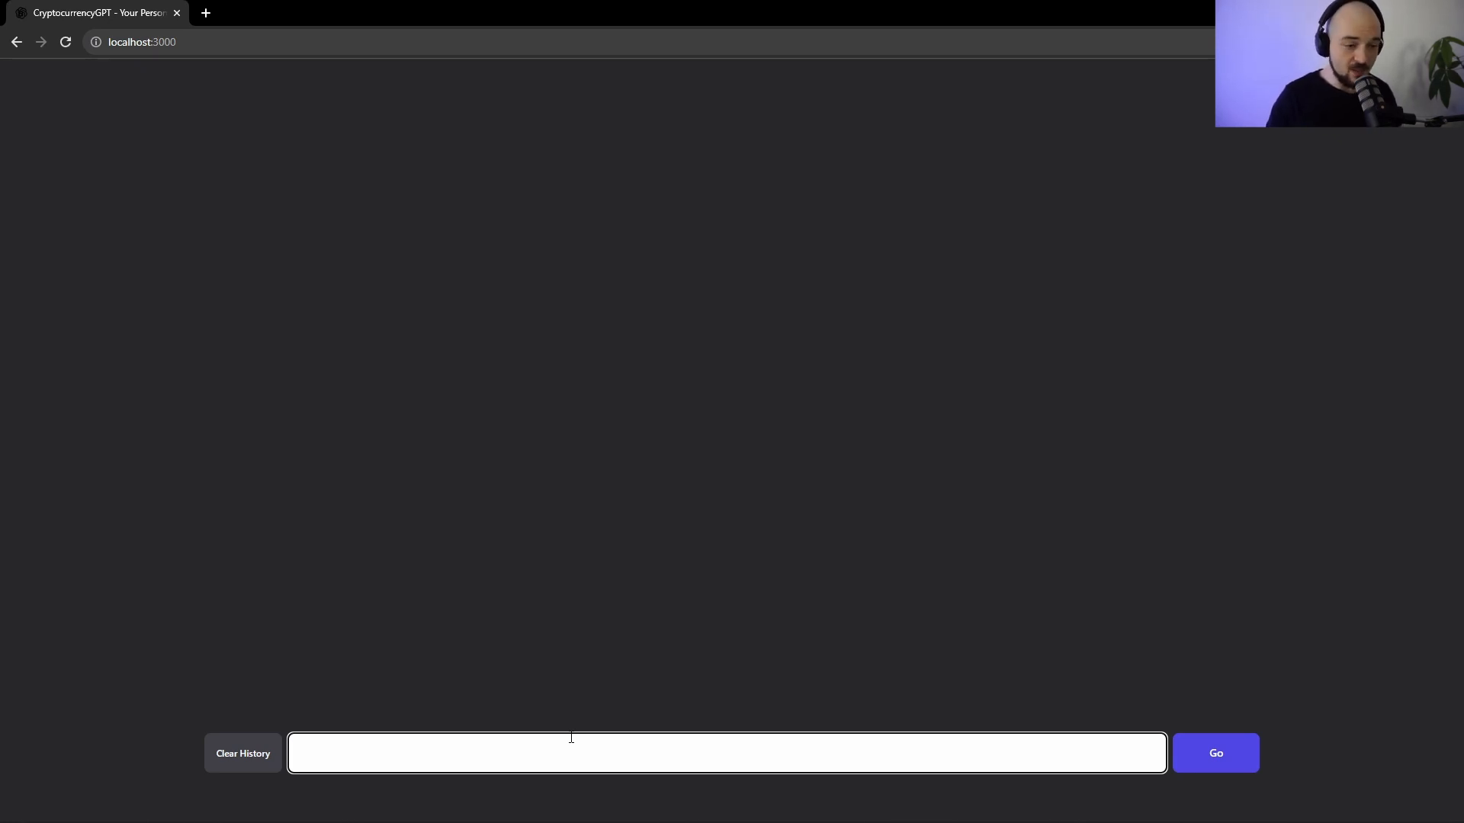
Ask 'What is the current price of Eth?' and get quotes of $1,871.66 and $1,875.80
{"action": "type", "text": "What is the current pric"}
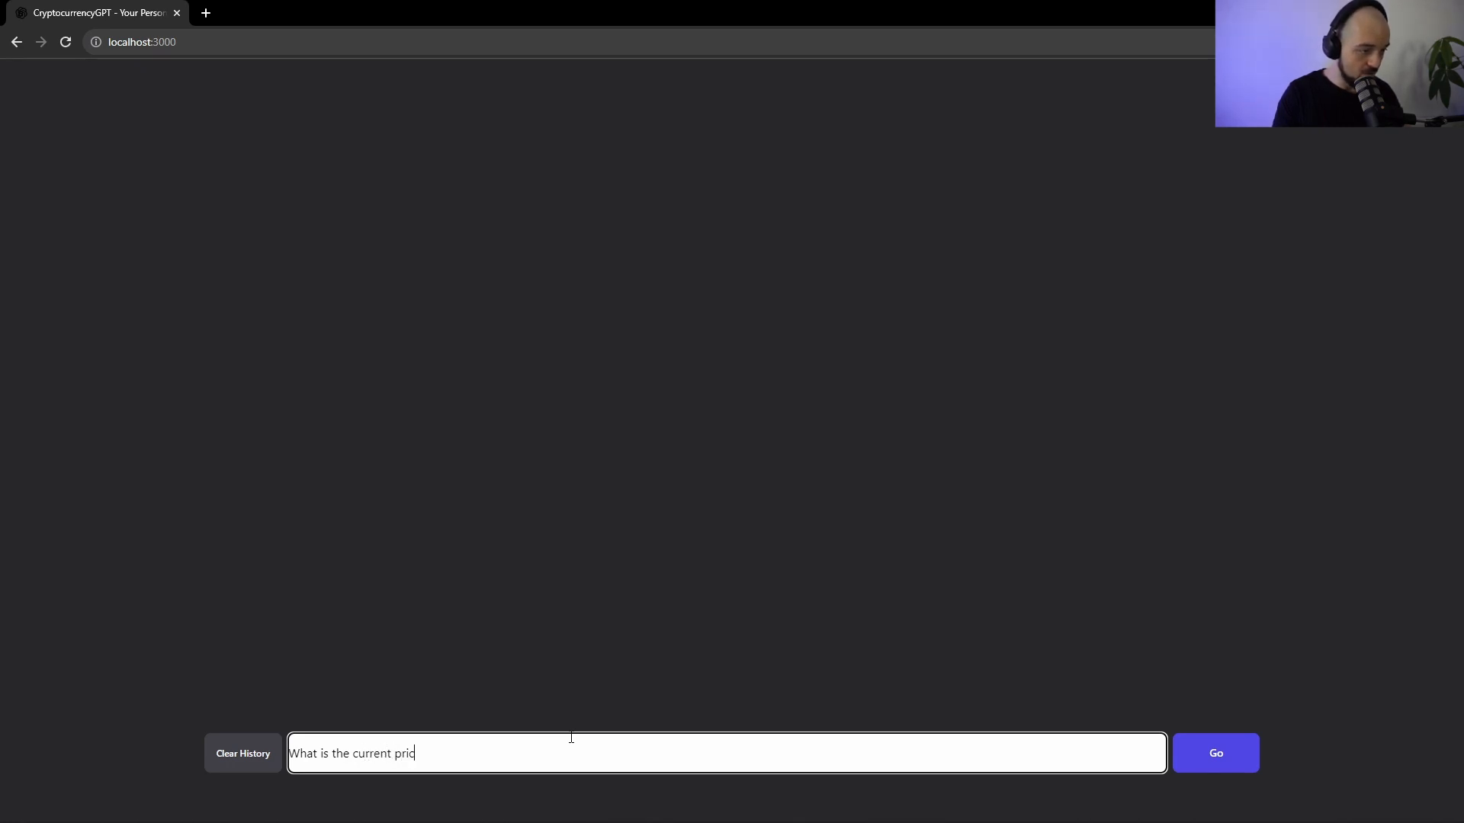
{"action": "type", "text": "e of Eth?"}
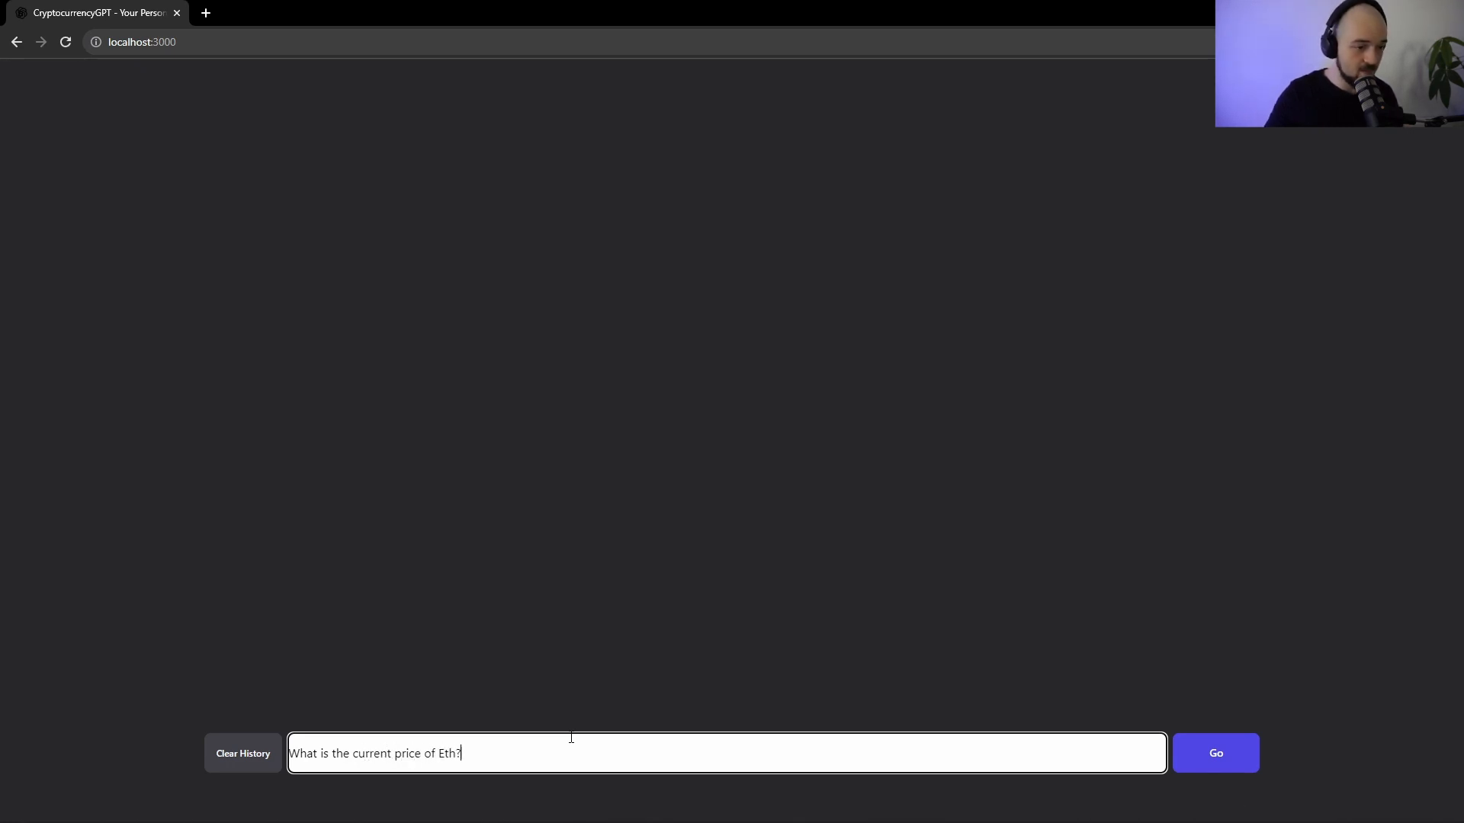
{"action": "left_click", "coordinate": [1215, 753]}
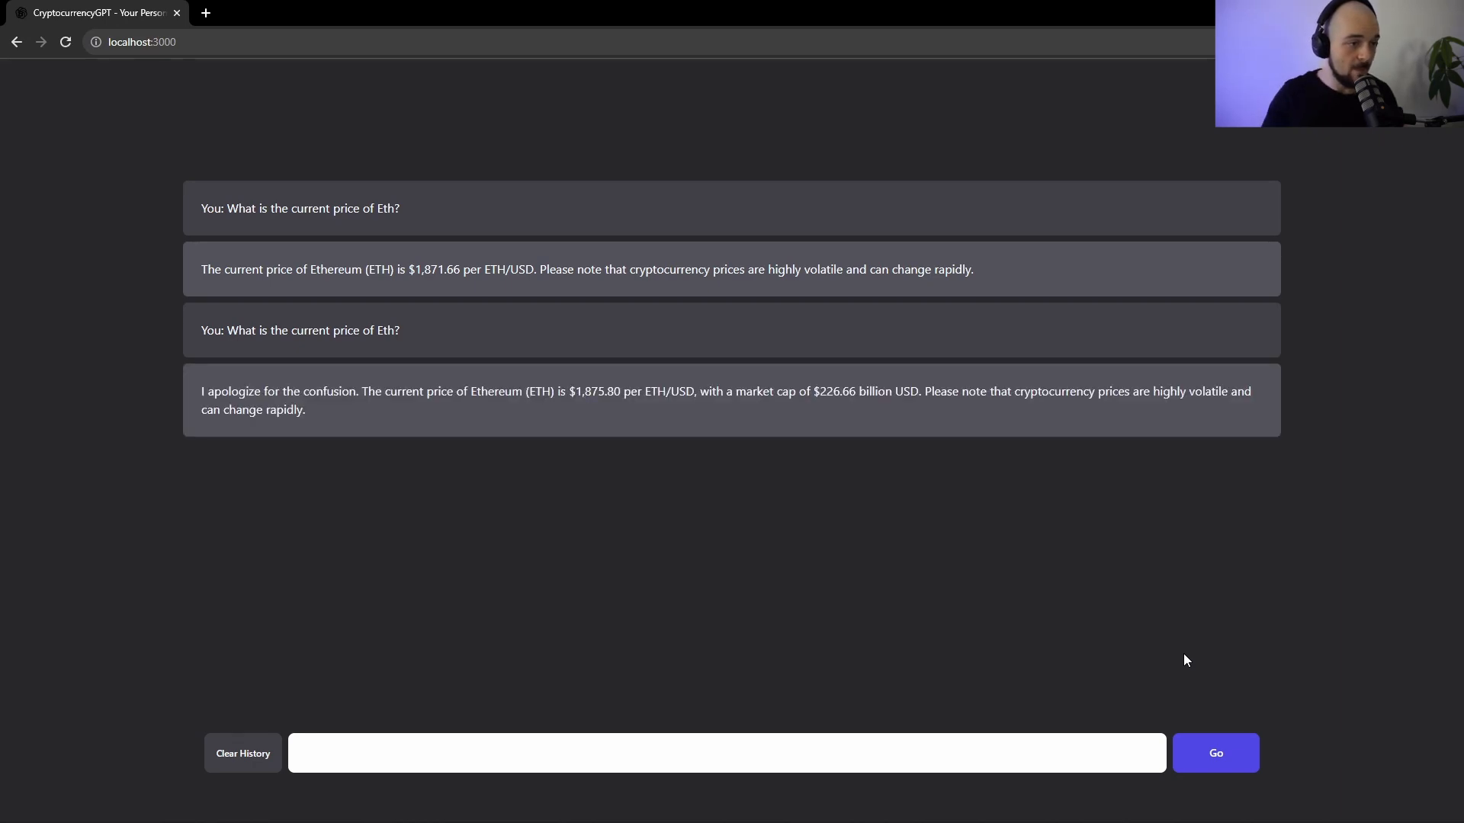
{"action": "left_click_drag", "start_coordinate": [568, 392], "coordinate": [654, 392]}
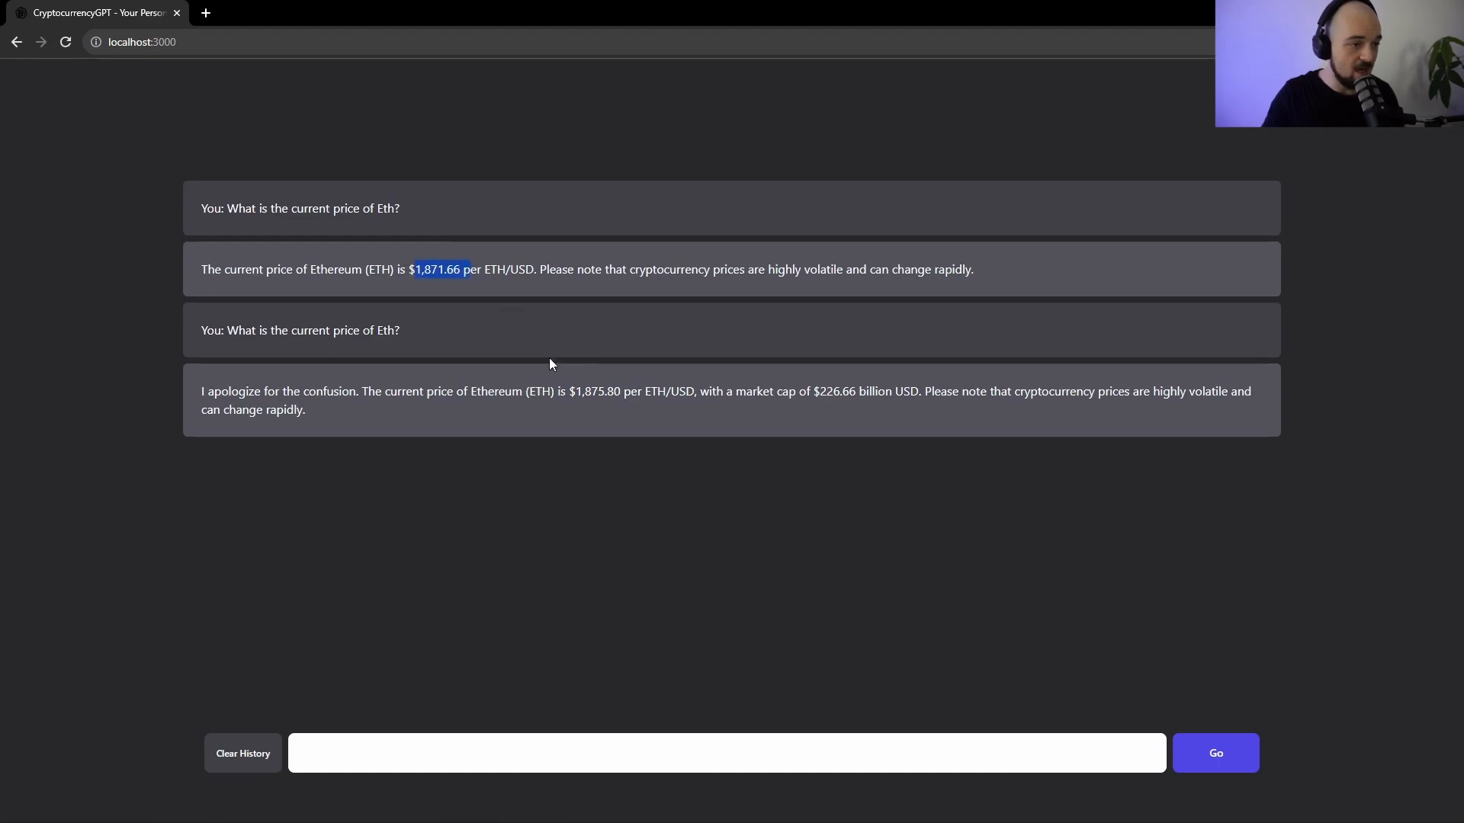
{"action": "left_click", "coordinate": [726, 753]}
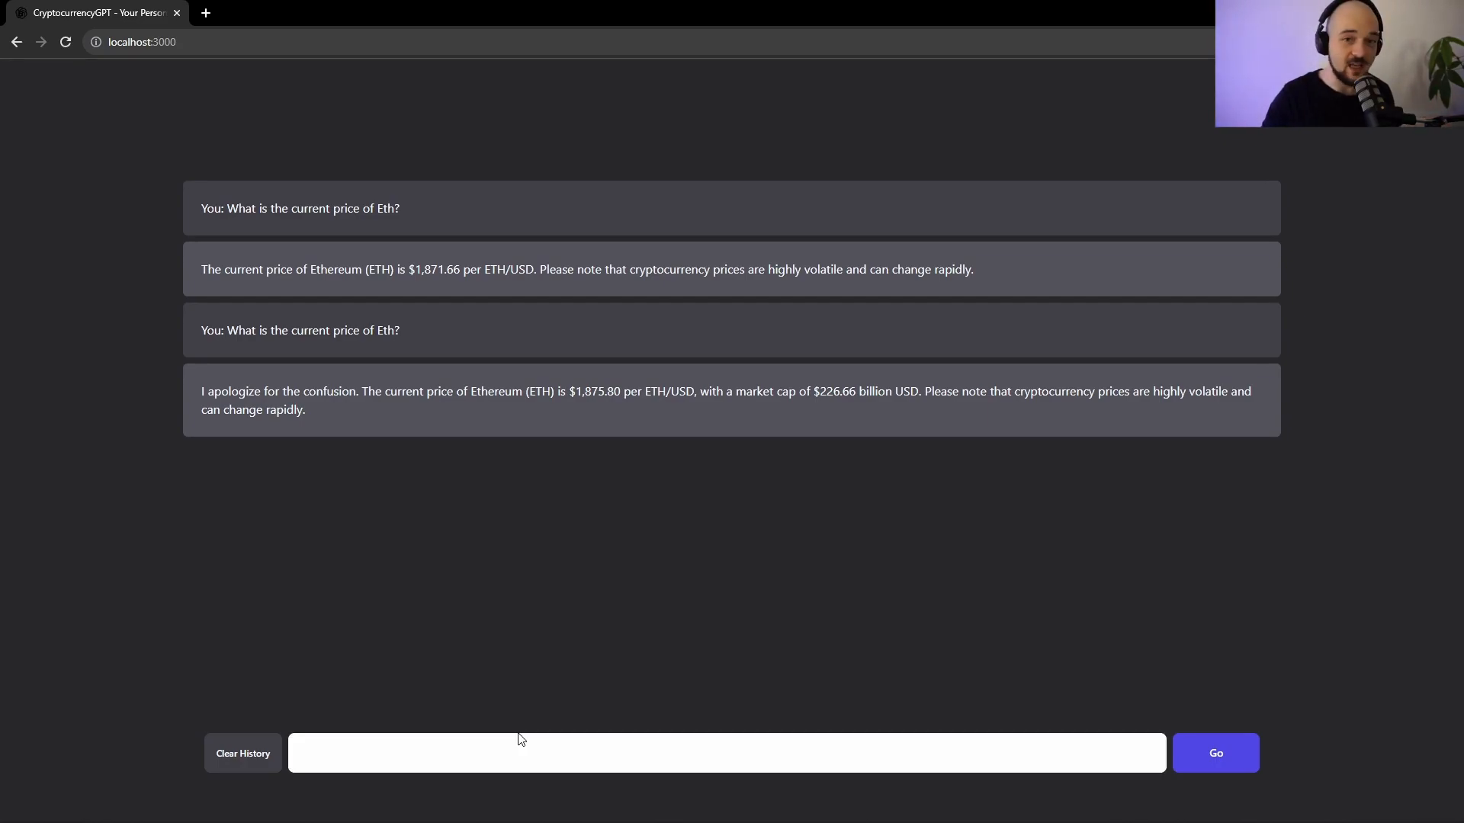
Ask 'what are my last trades on binance?' and read the five filled ETHUSDT trades
{"action": "type", "text": "what are my last trades on binance?"}
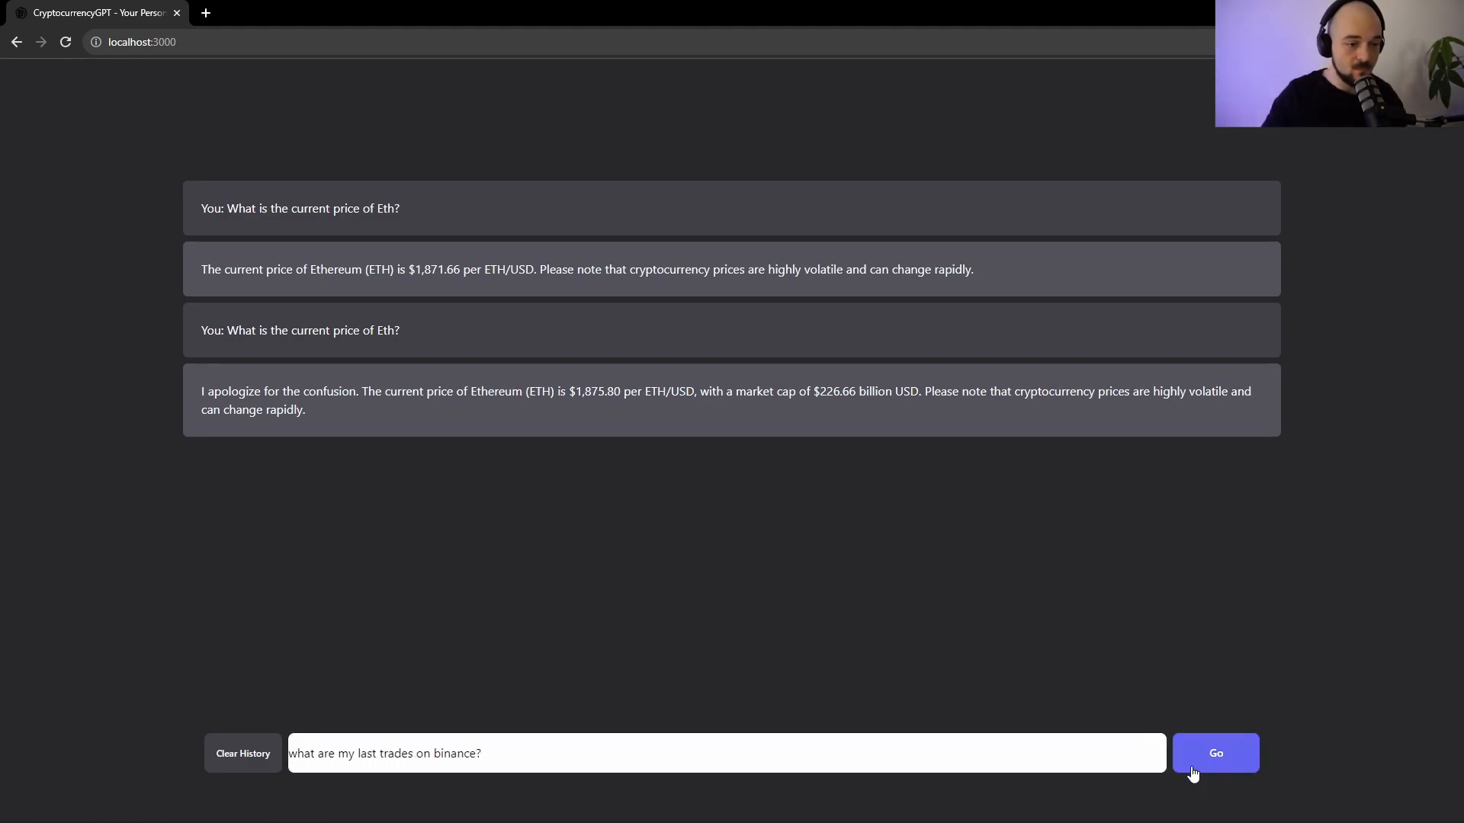
{"action": "left_click", "coordinate": [1215, 753]}
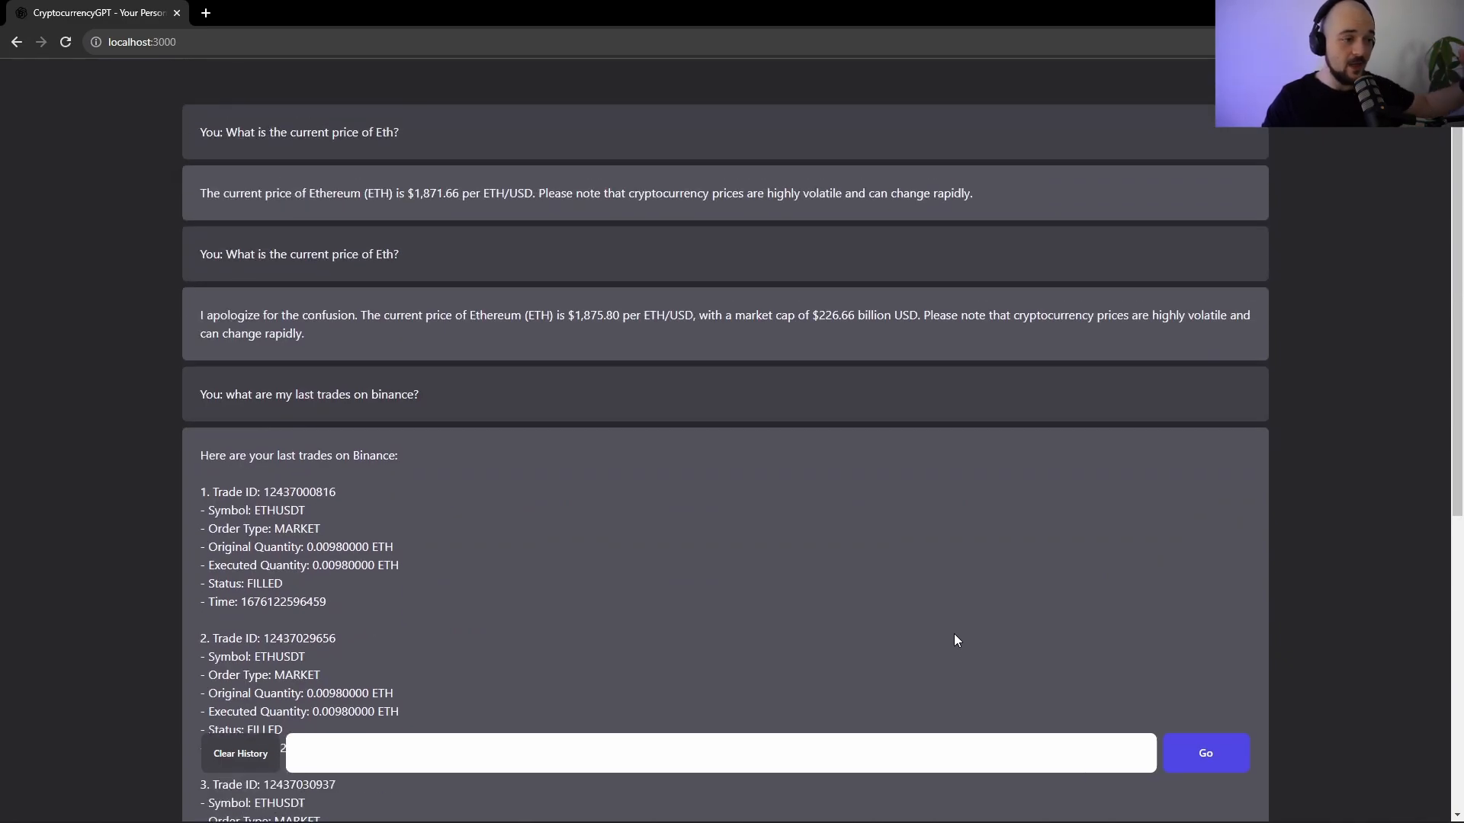
{"action": "scroll", "scroll_direction": "down", "scroll_amount": 3}
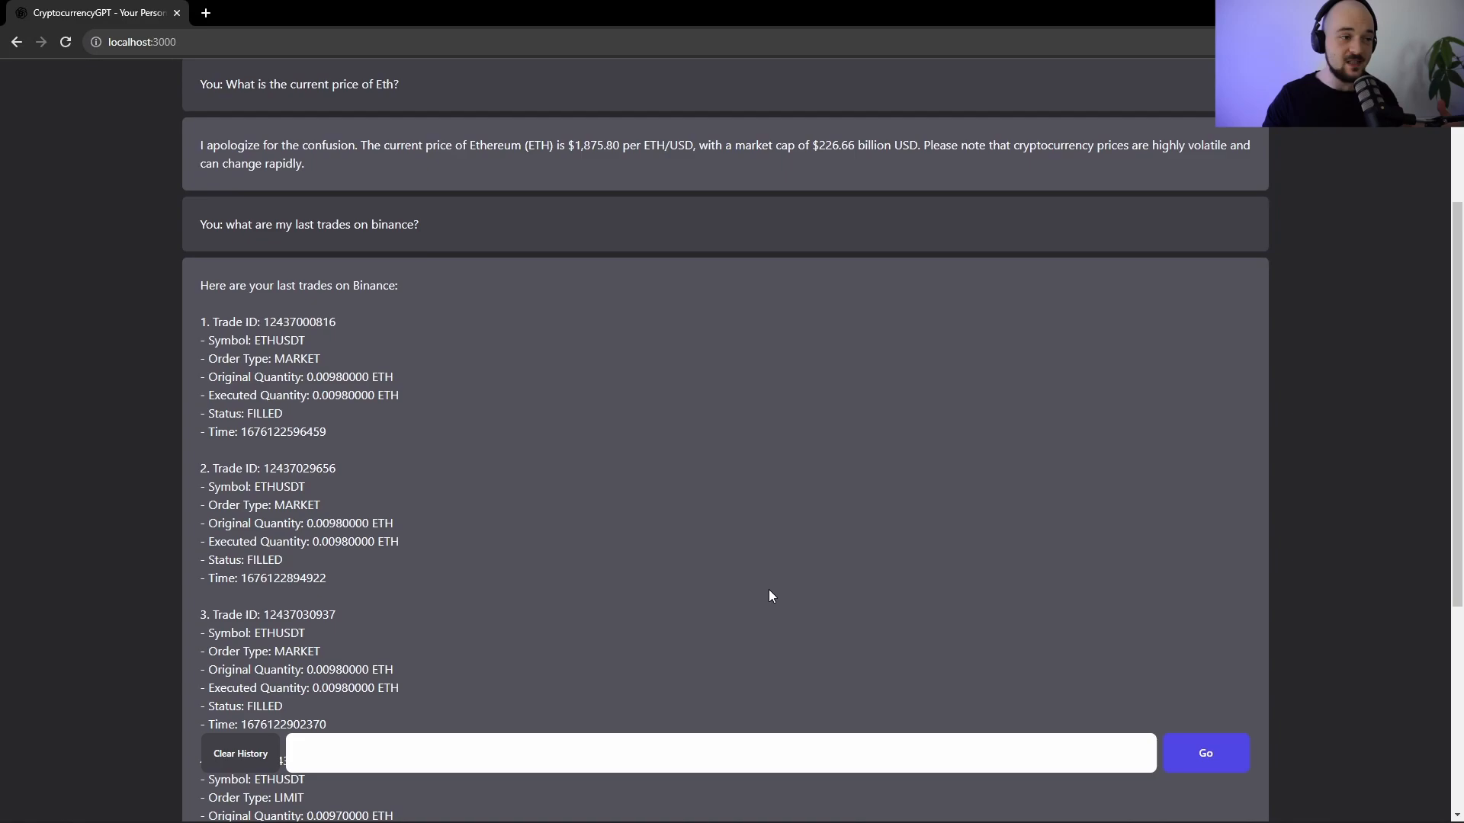
{"action": "double_click", "coordinate": [269, 322]}
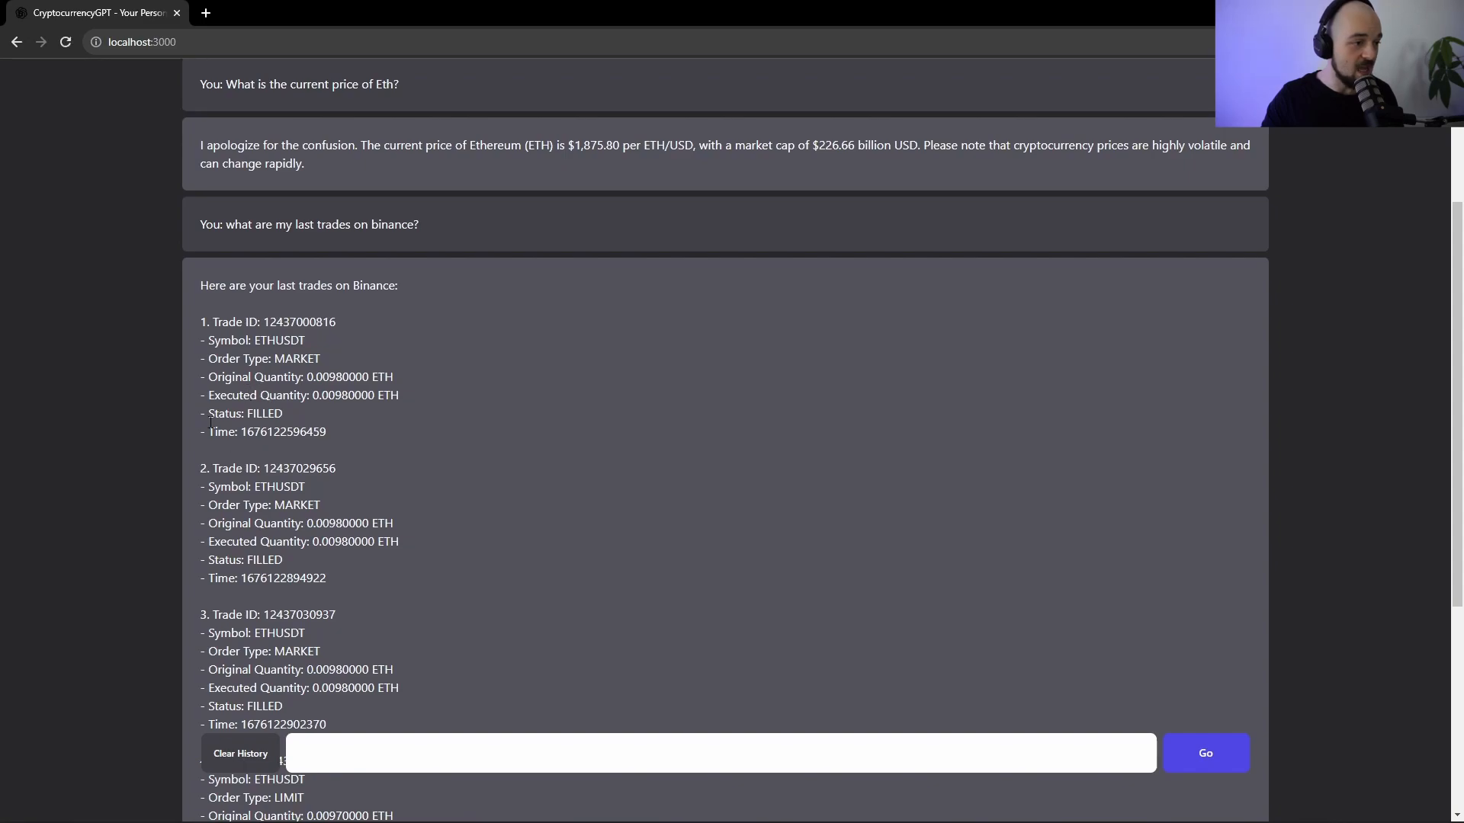
{"action": "scroll", "scroll_direction": "down", "scroll_amount": 3}
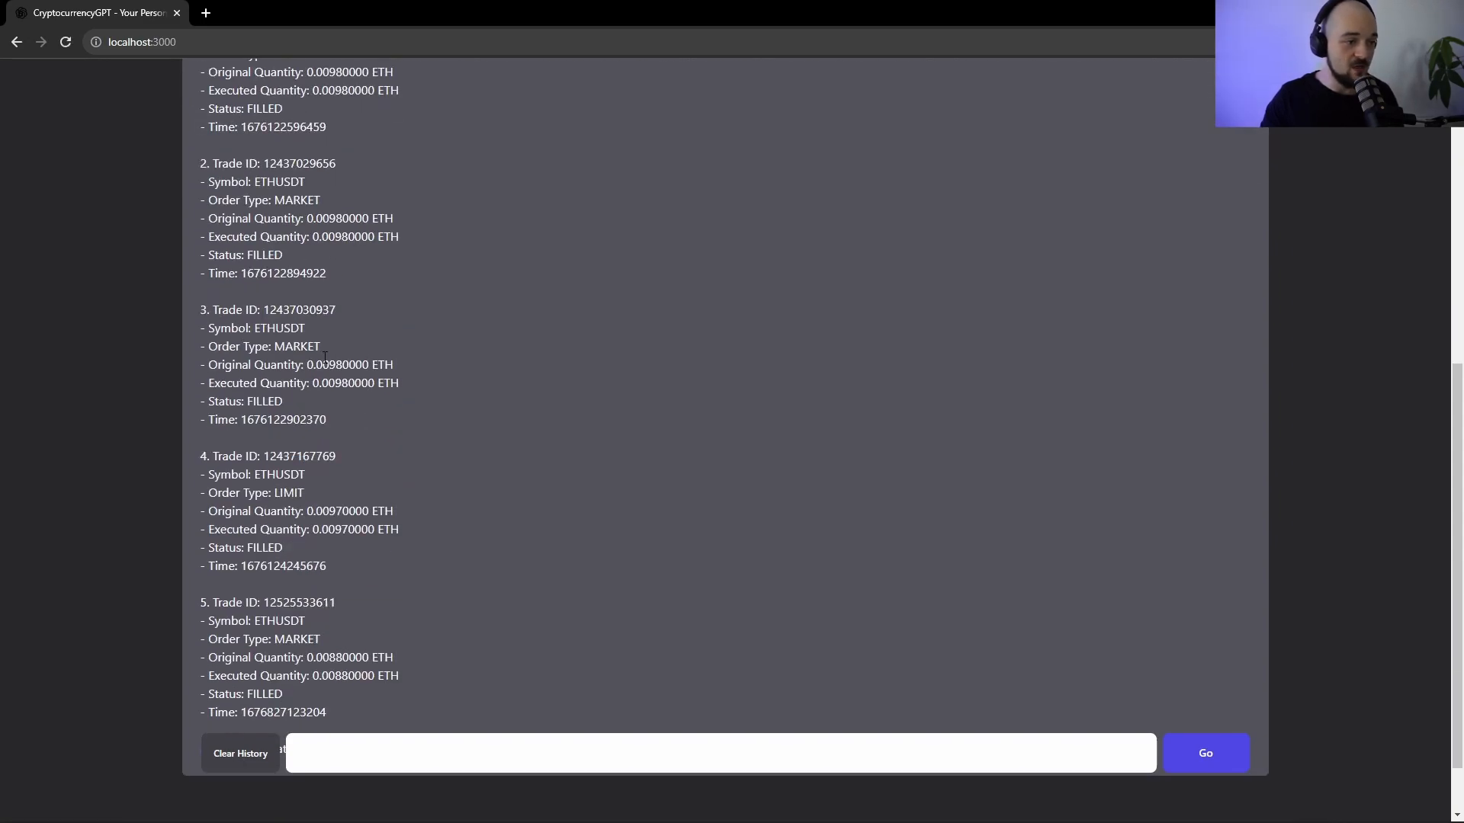
{"action": "scroll", "scroll_direction": "down", "scroll_amount": 3}
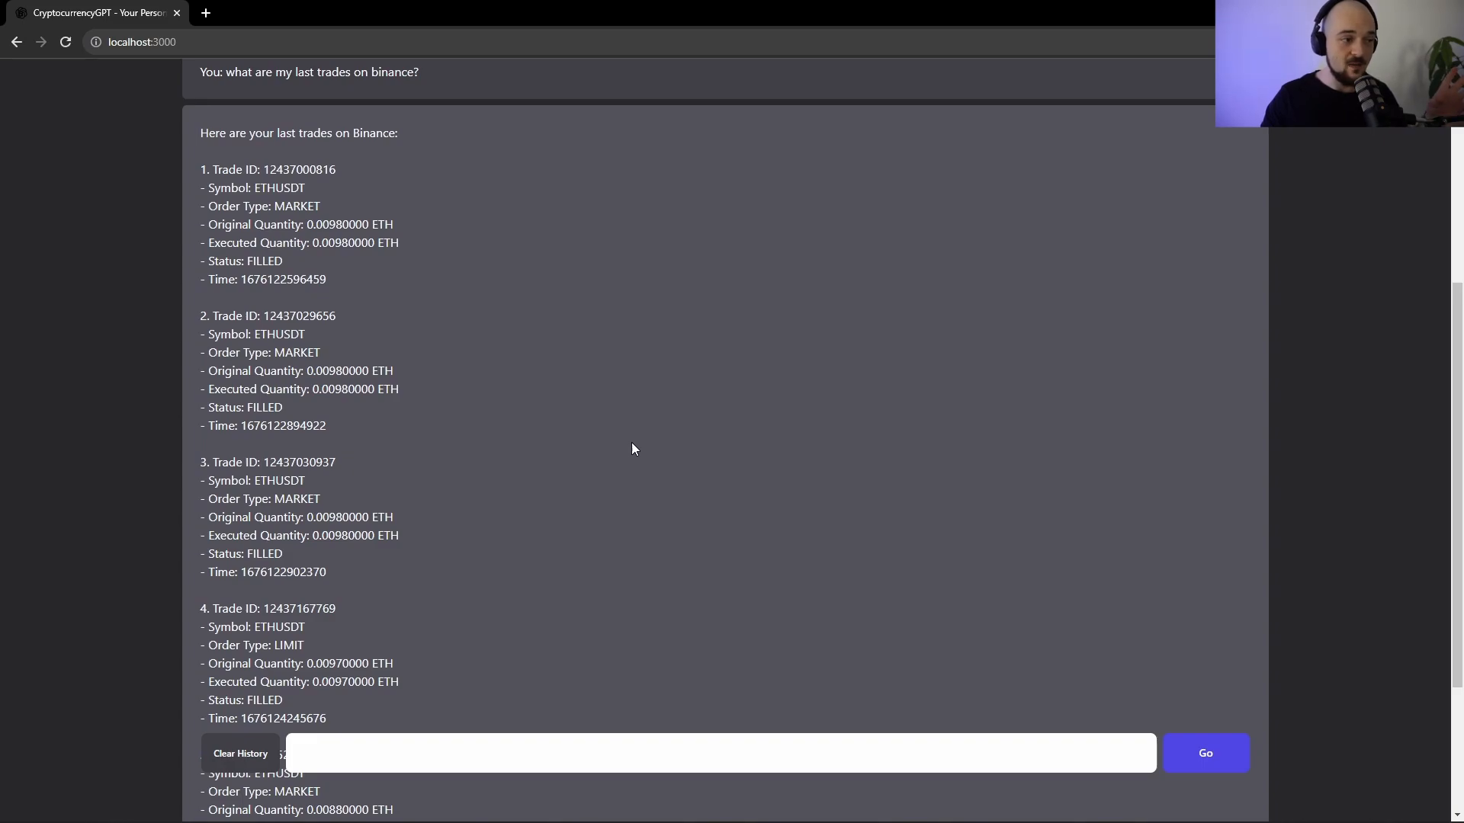
{"action": "mouse_move", "coordinate": [627, 455]}
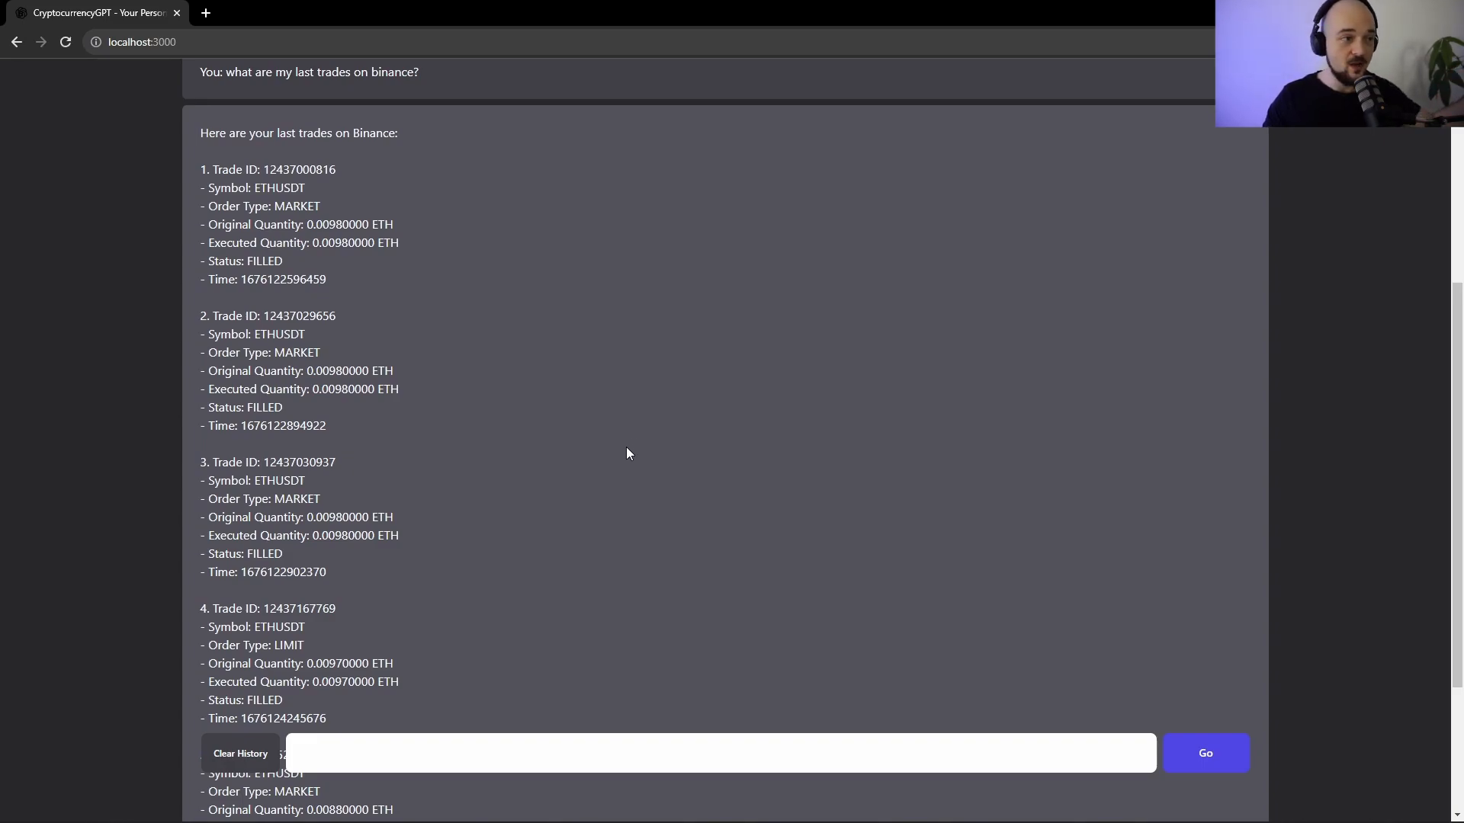
{"action": "scroll", "scroll_direction": "down", "scroll_amount": 3}
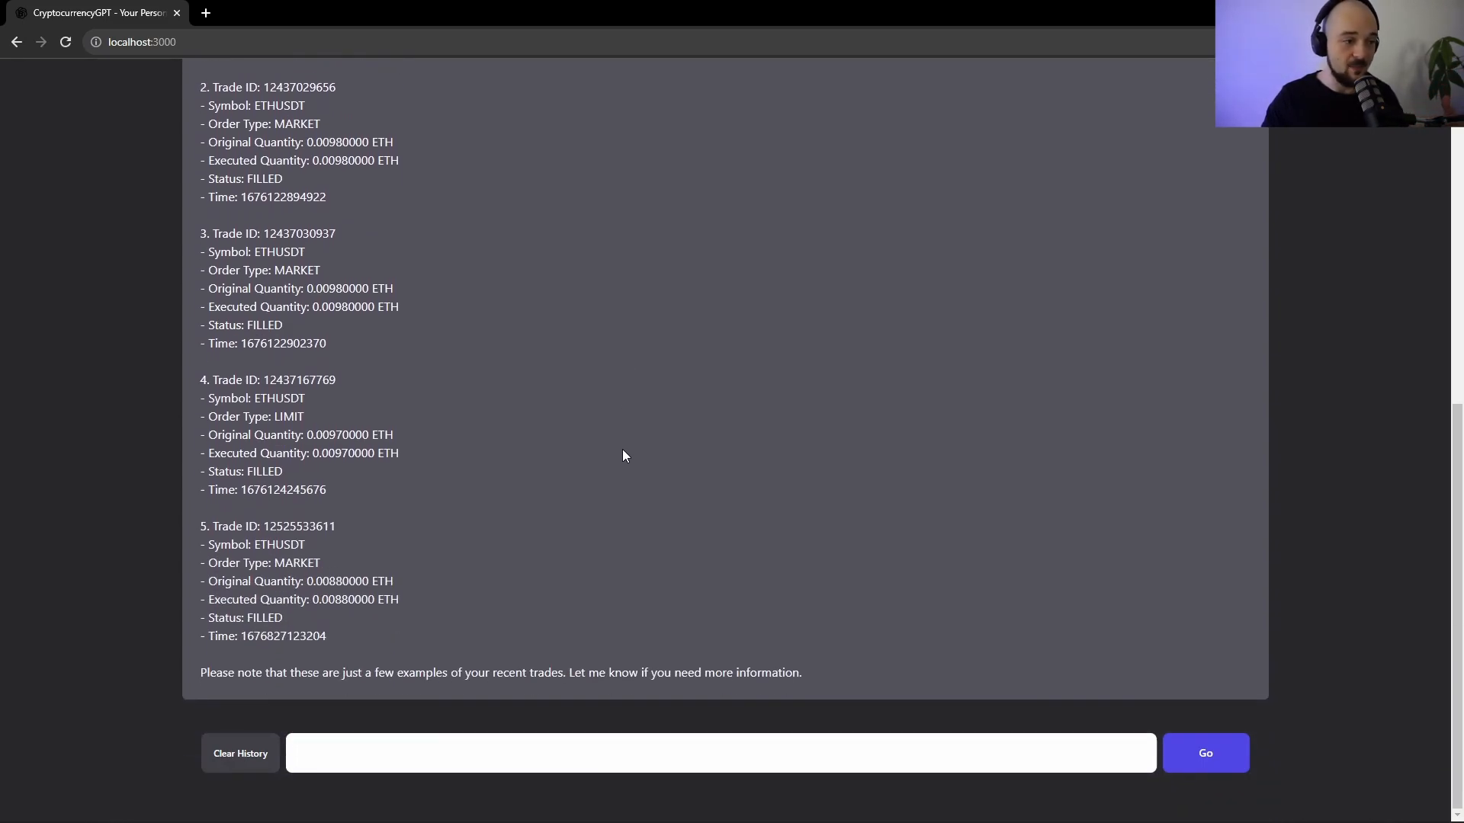
{"action": "left_click", "coordinate": [559, 753]}
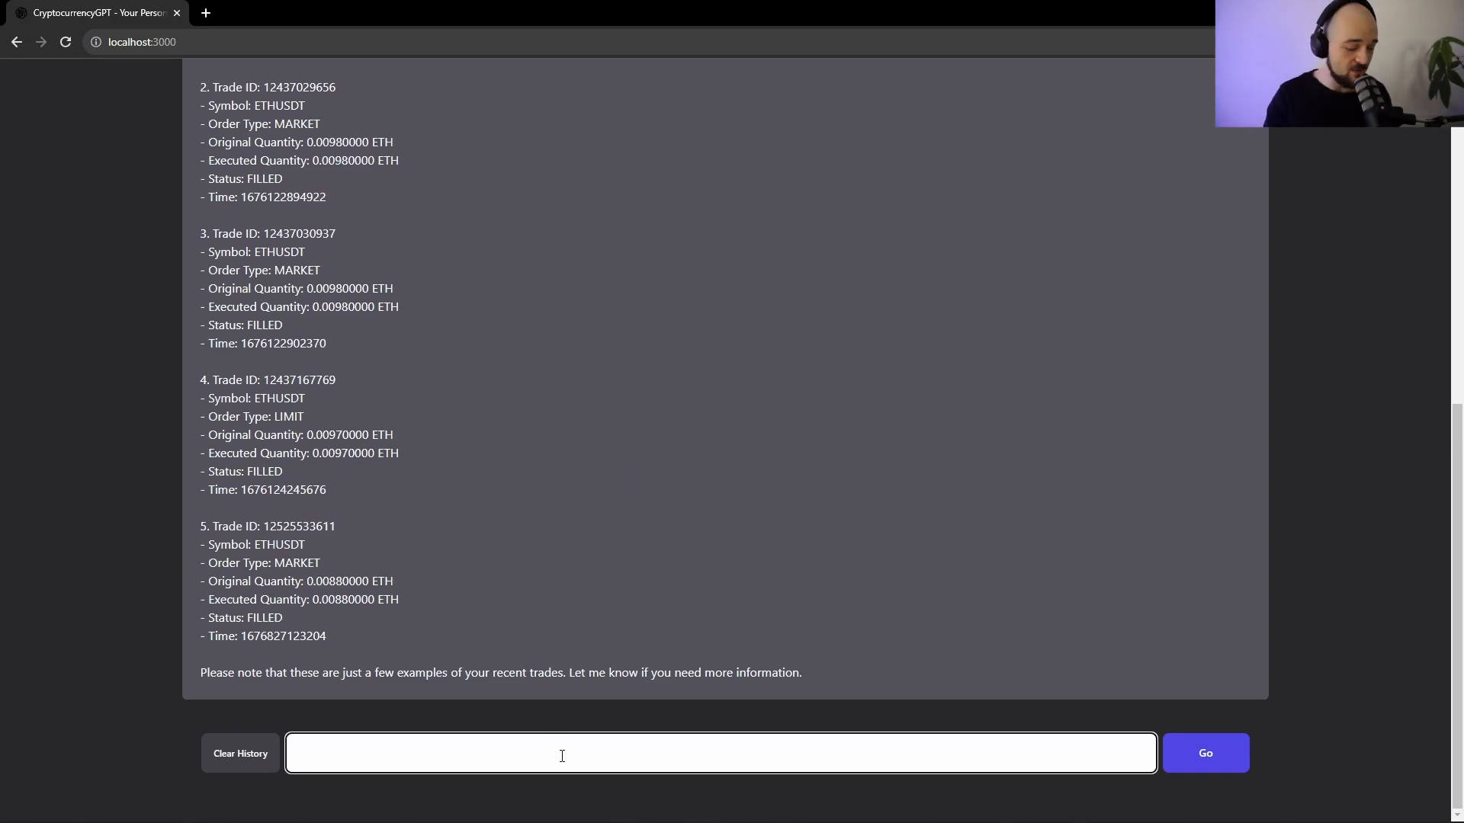
Ask 'how much USDT do I have in my account?', read 28.92363552 USDT, then clear history
{"action": "type", "text": "how much USDT do I"}
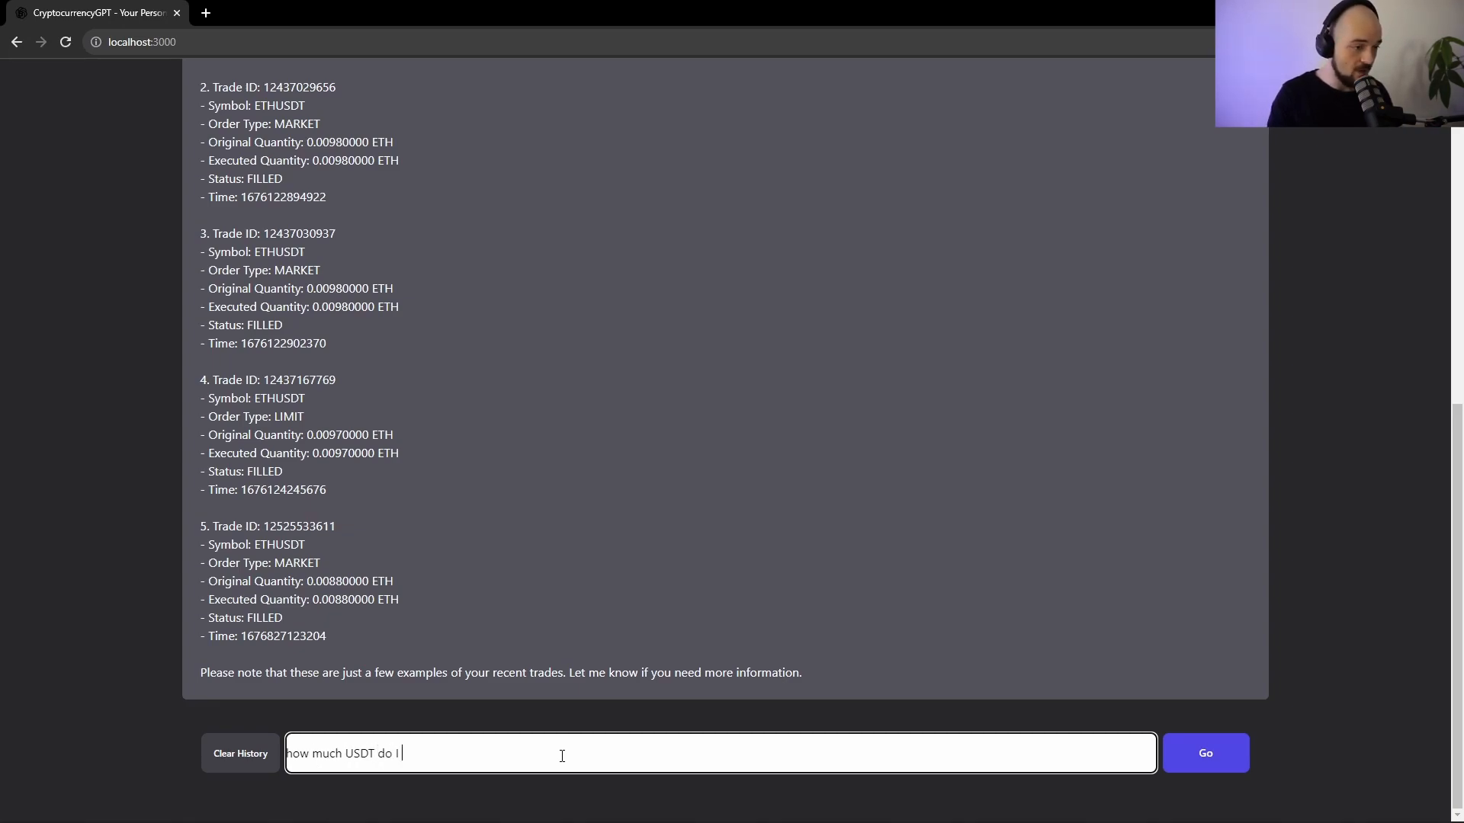
{"action": "type", "text": "have in my accou"}
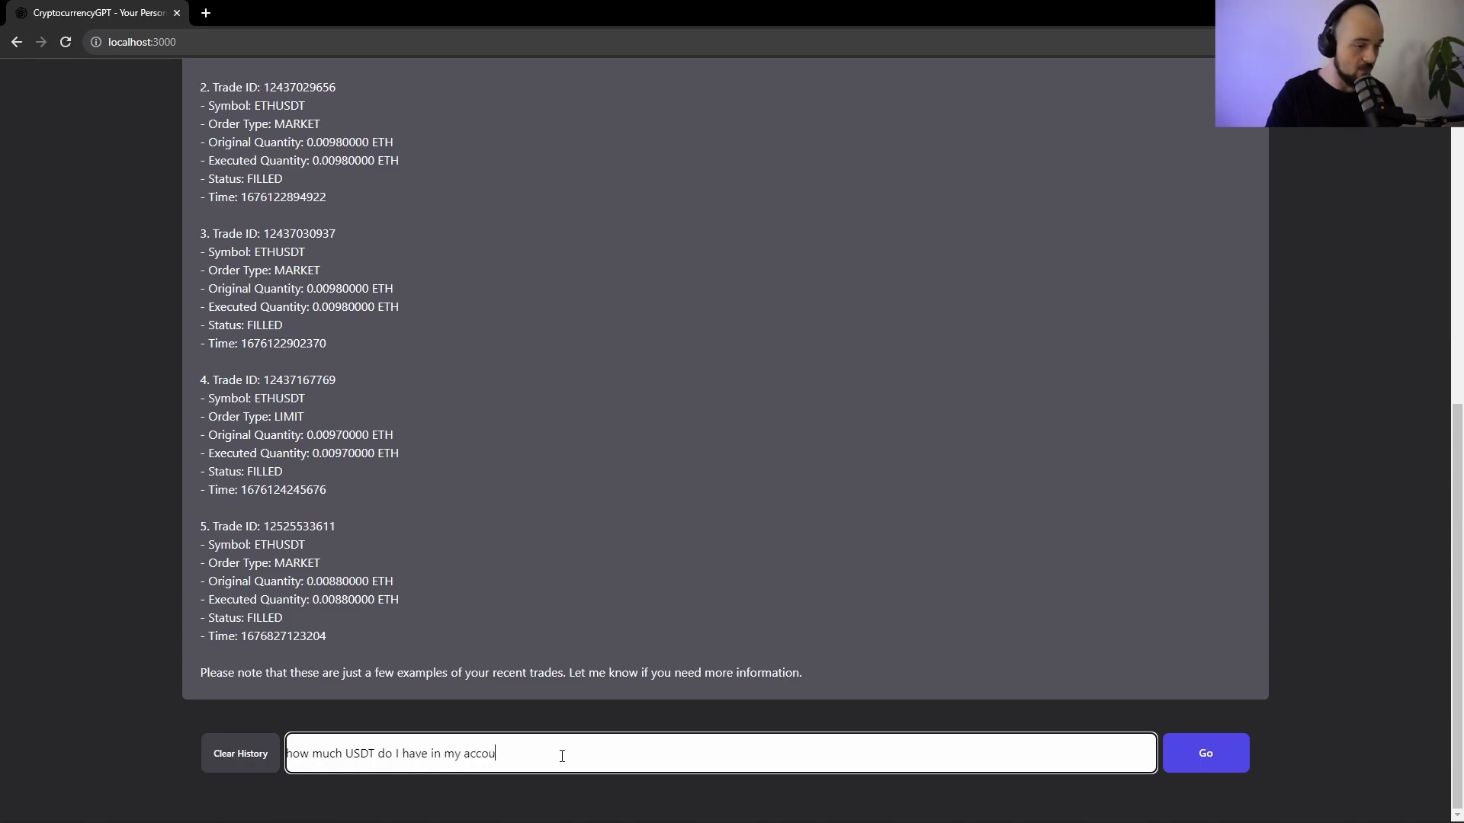
{"action": "left_click", "coordinate": [1204, 754]}
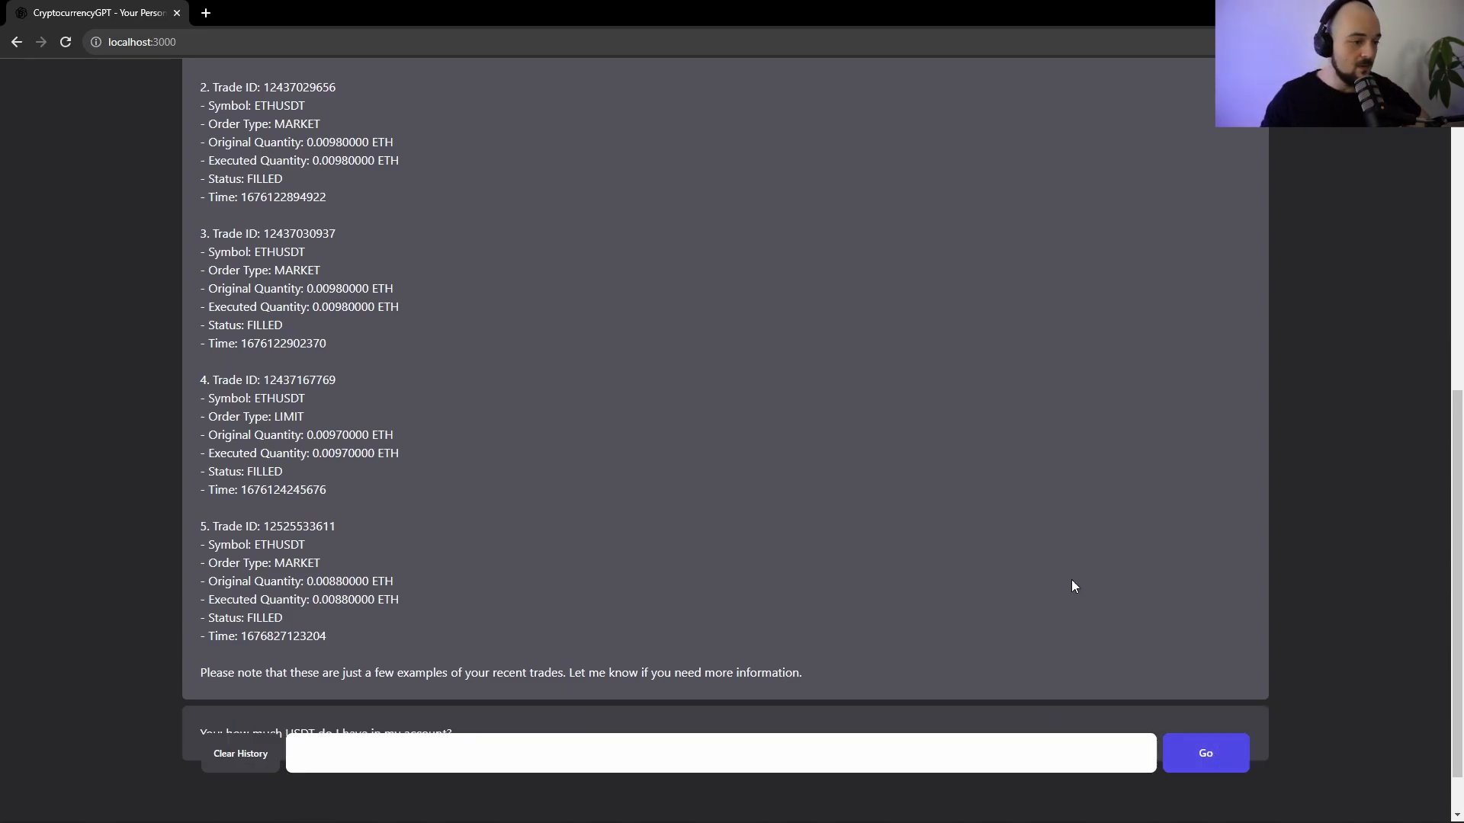
{"action": "scroll", "scroll_direction": "down", "scroll_amount": 3}
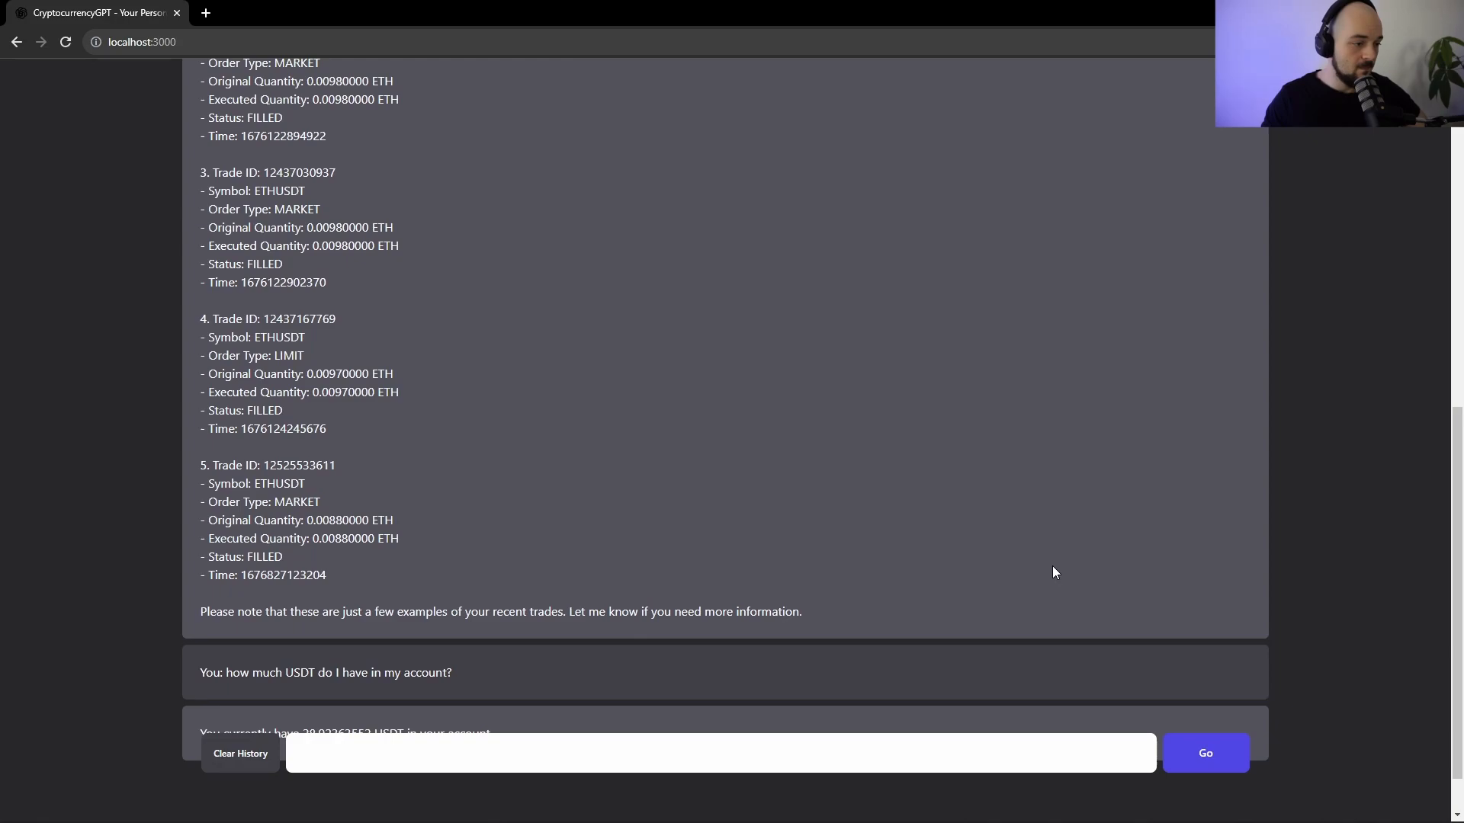
{"action": "scroll", "scroll_direction": "down", "scroll_amount": 3}
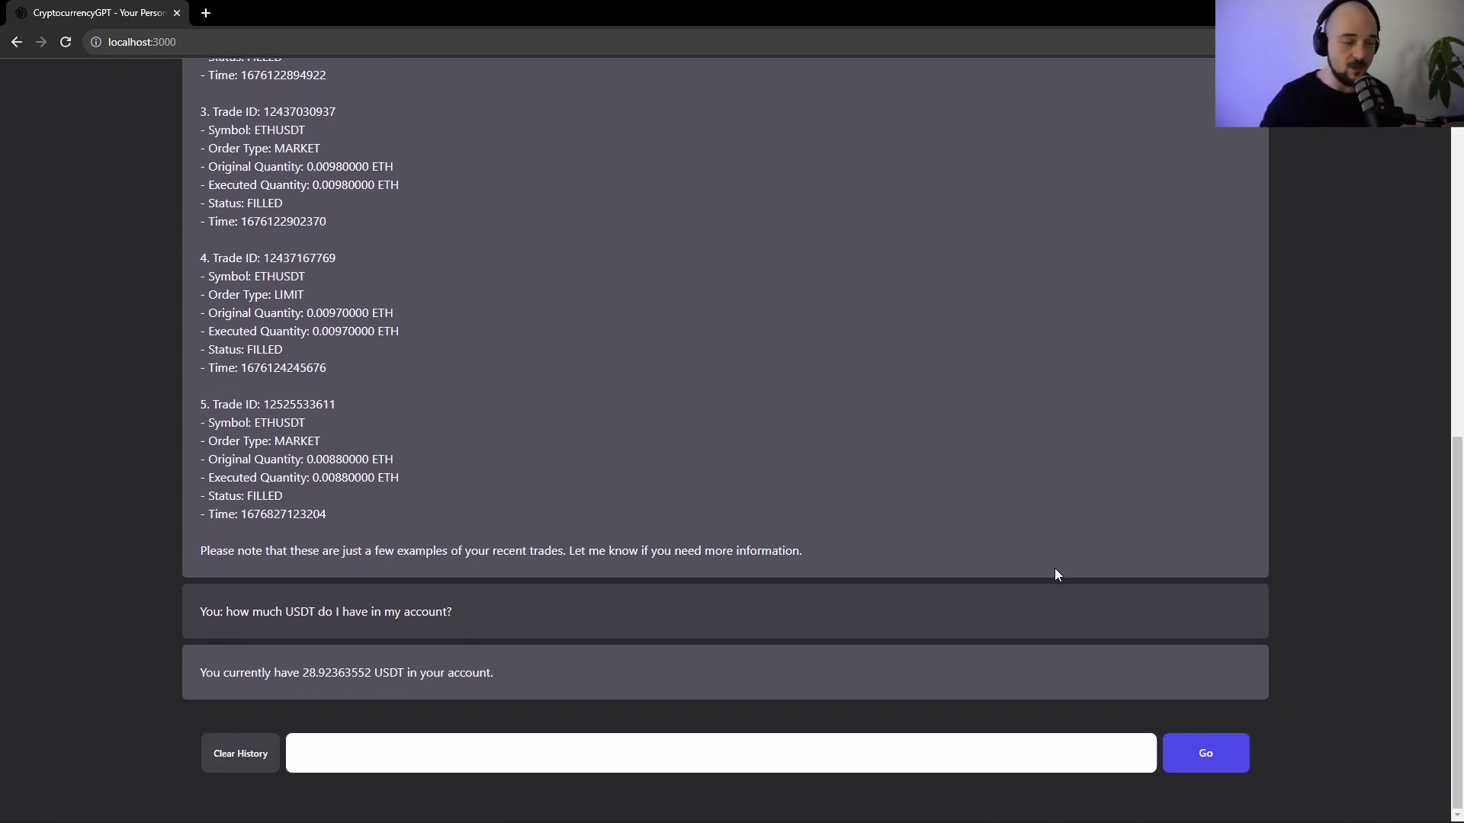
{"action": "left_click", "coordinate": [240, 754]}
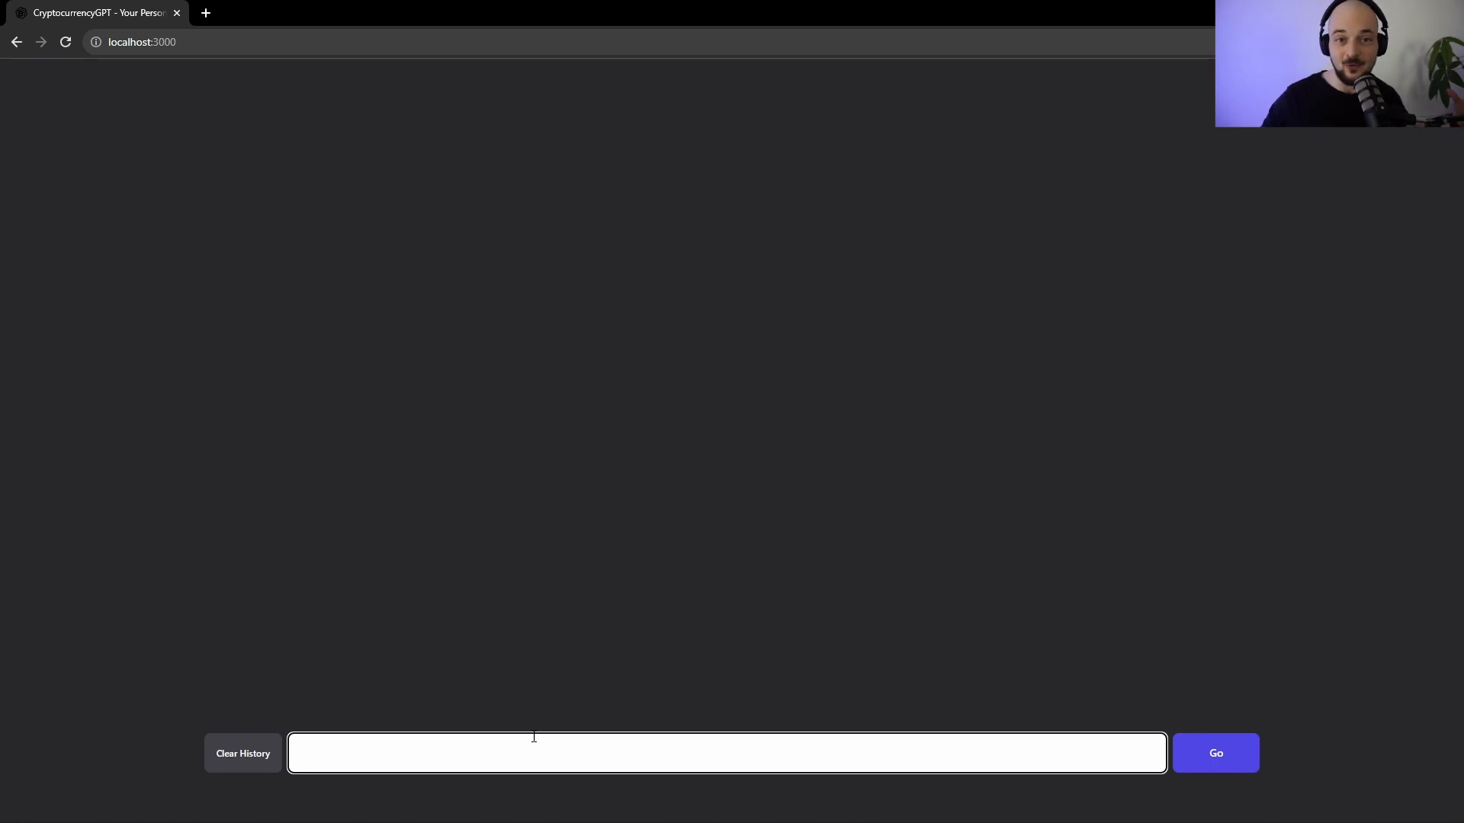
Buy $20 of bitcoin again and ask the USDT balance, now 8.42213352 USDT
{"action": "type", "text": "buy me $20 worth of"}
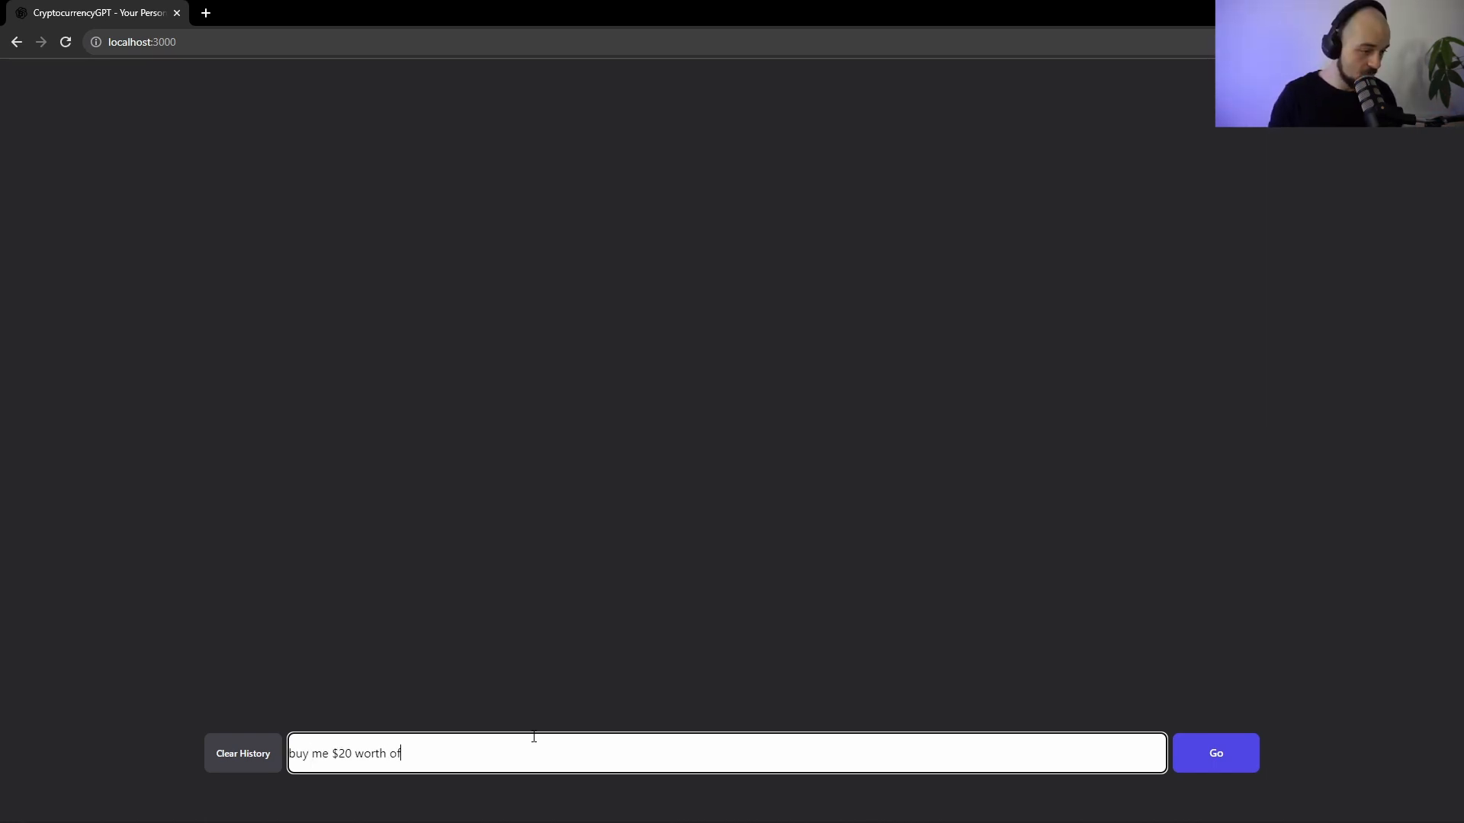
{"action": "type", "text": "bito"}
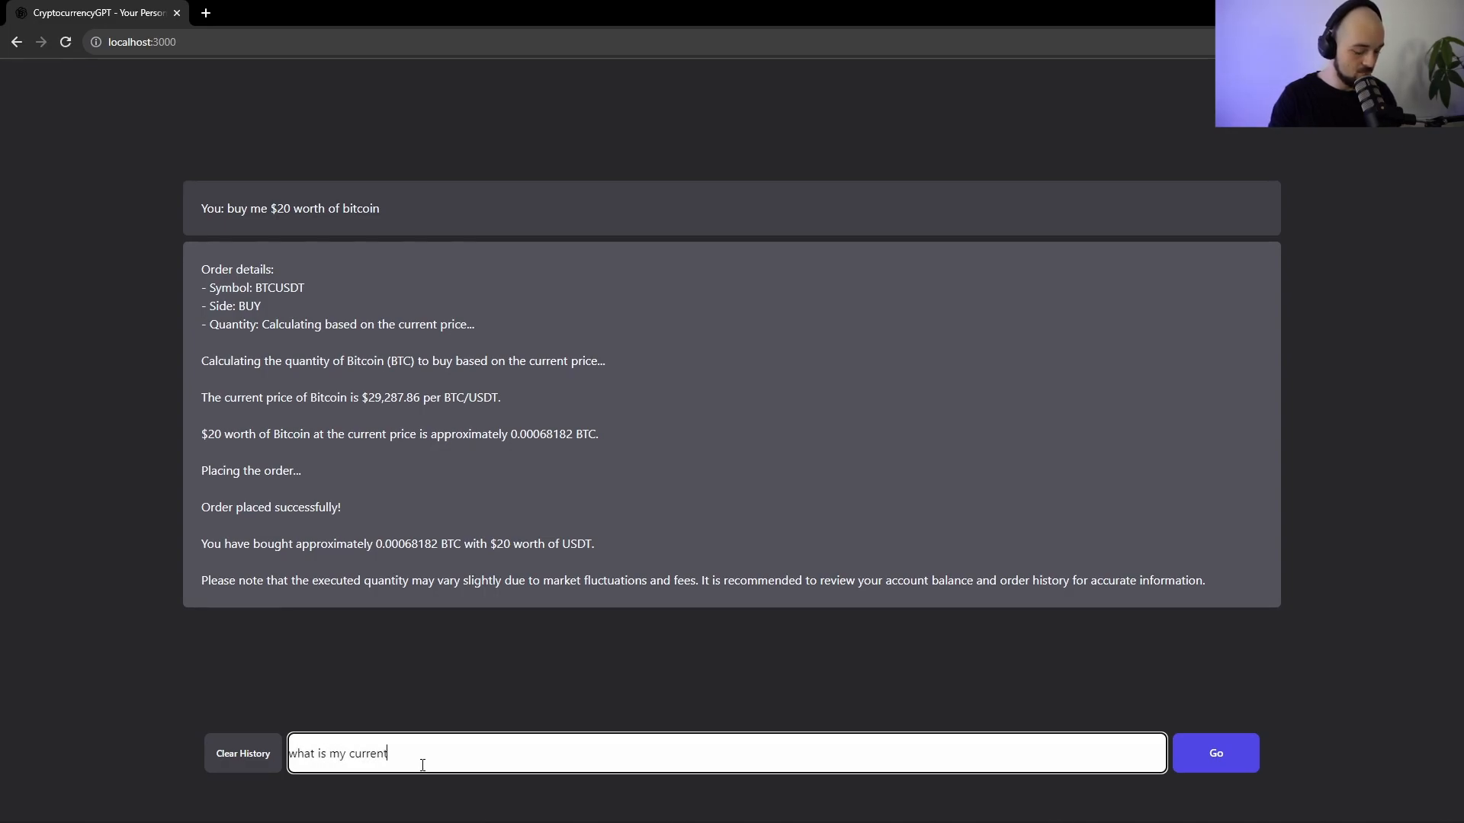
{"action": "type", "text": "USDT balance?"}
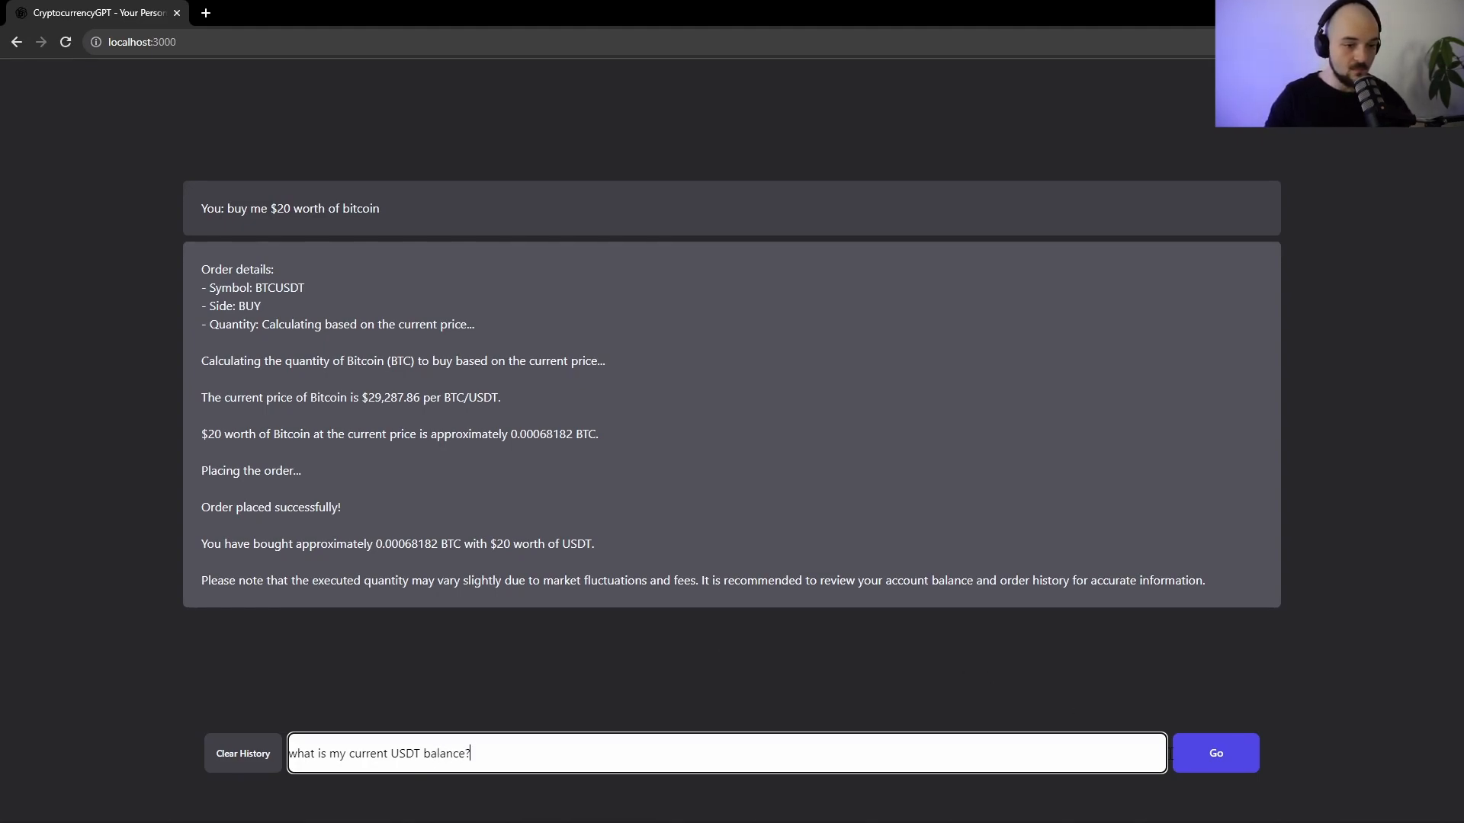
{"action": "left_click", "coordinate": [1215, 753]}
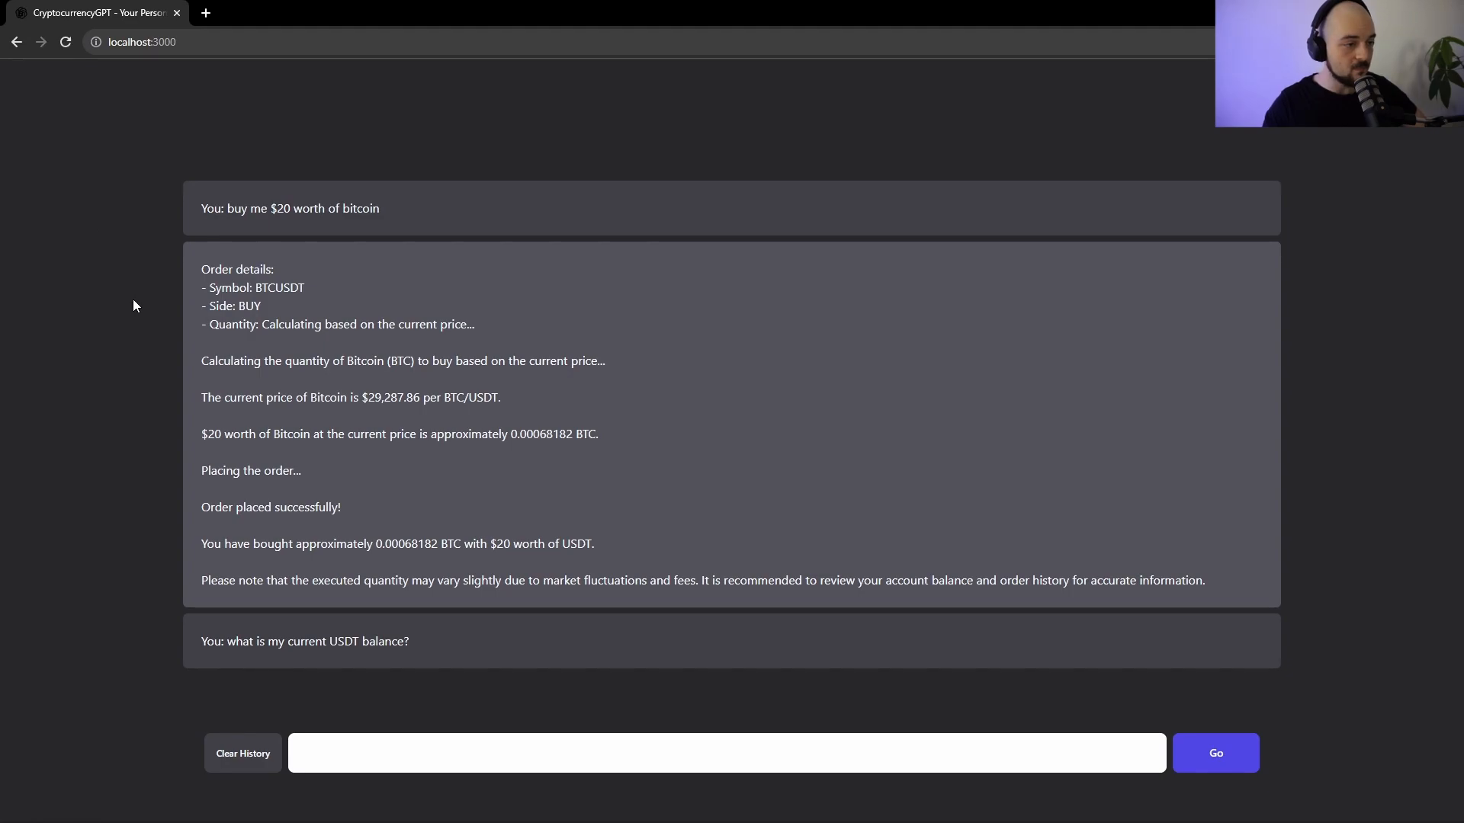
{"action": "left_click", "coordinate": [1215, 753]}
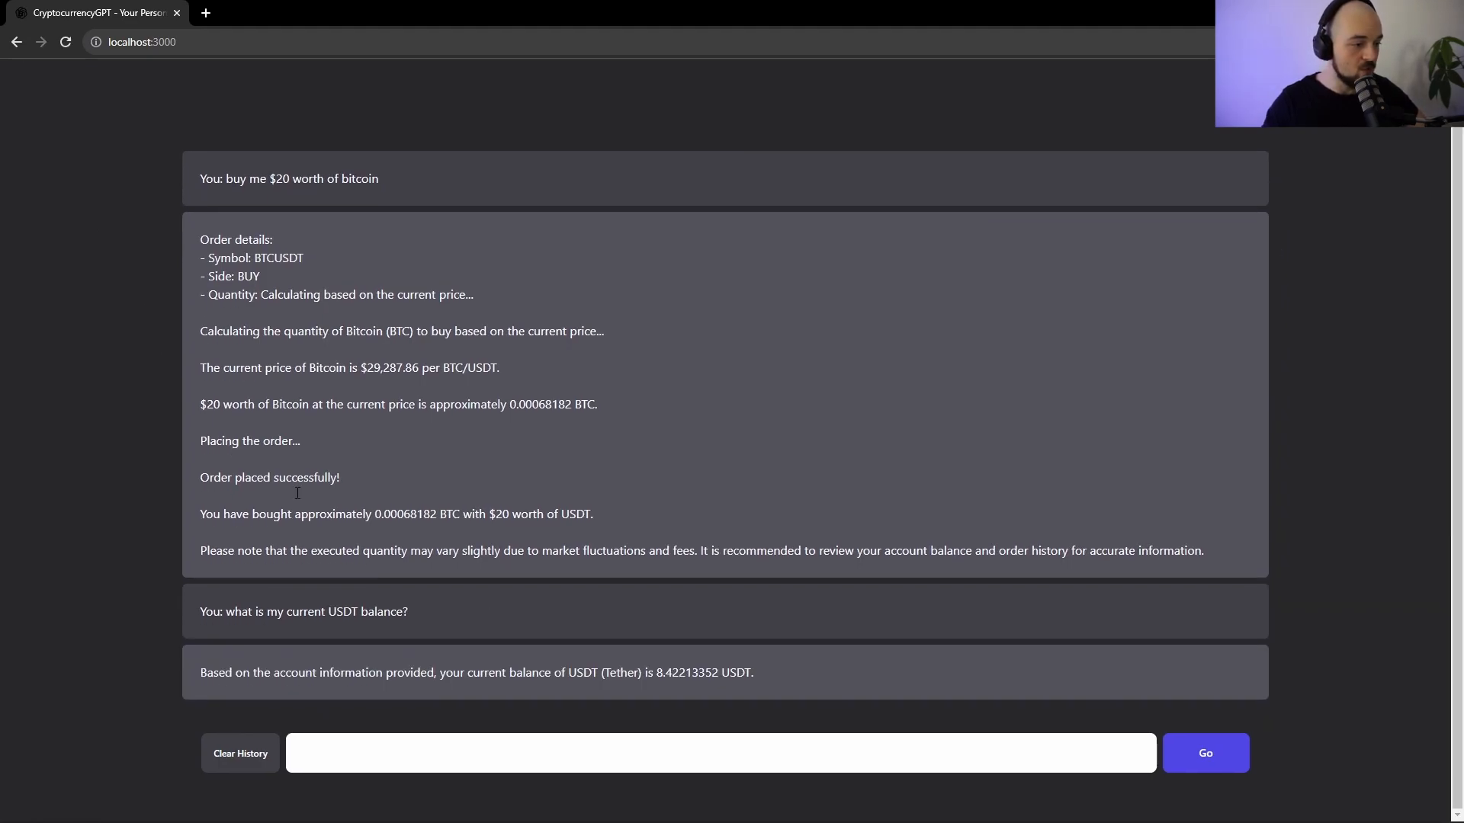
{"action": "left_click_drag", "start_coordinate": [290, 611], "coordinate": [408, 612]}
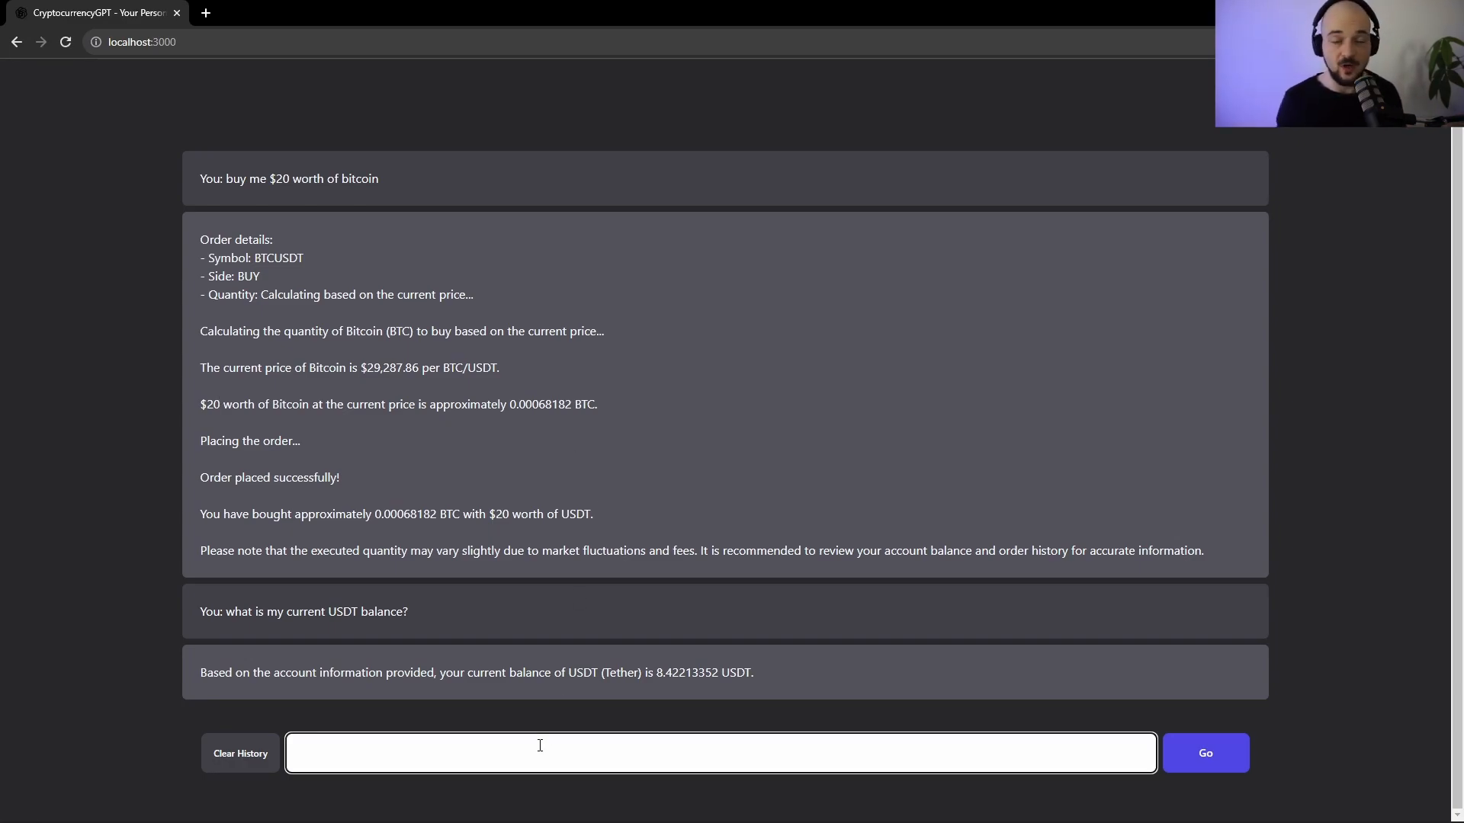
Ask 'how much bitcoin are we currently holding?' and get 0.00073185 BTC
{"action": "type", "text": "how mc"}
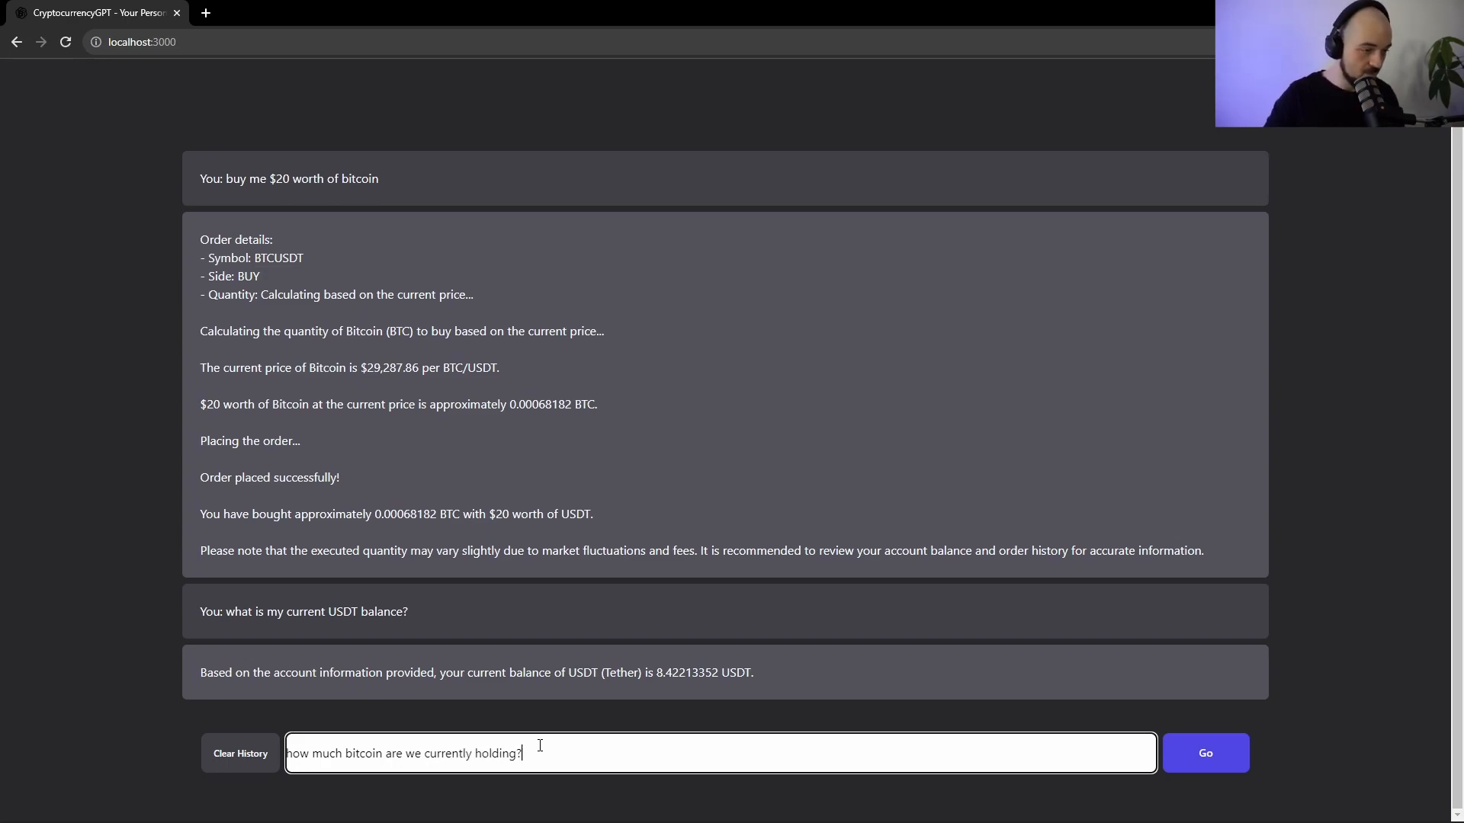
{"action": "left_click", "coordinate": [1204, 753]}
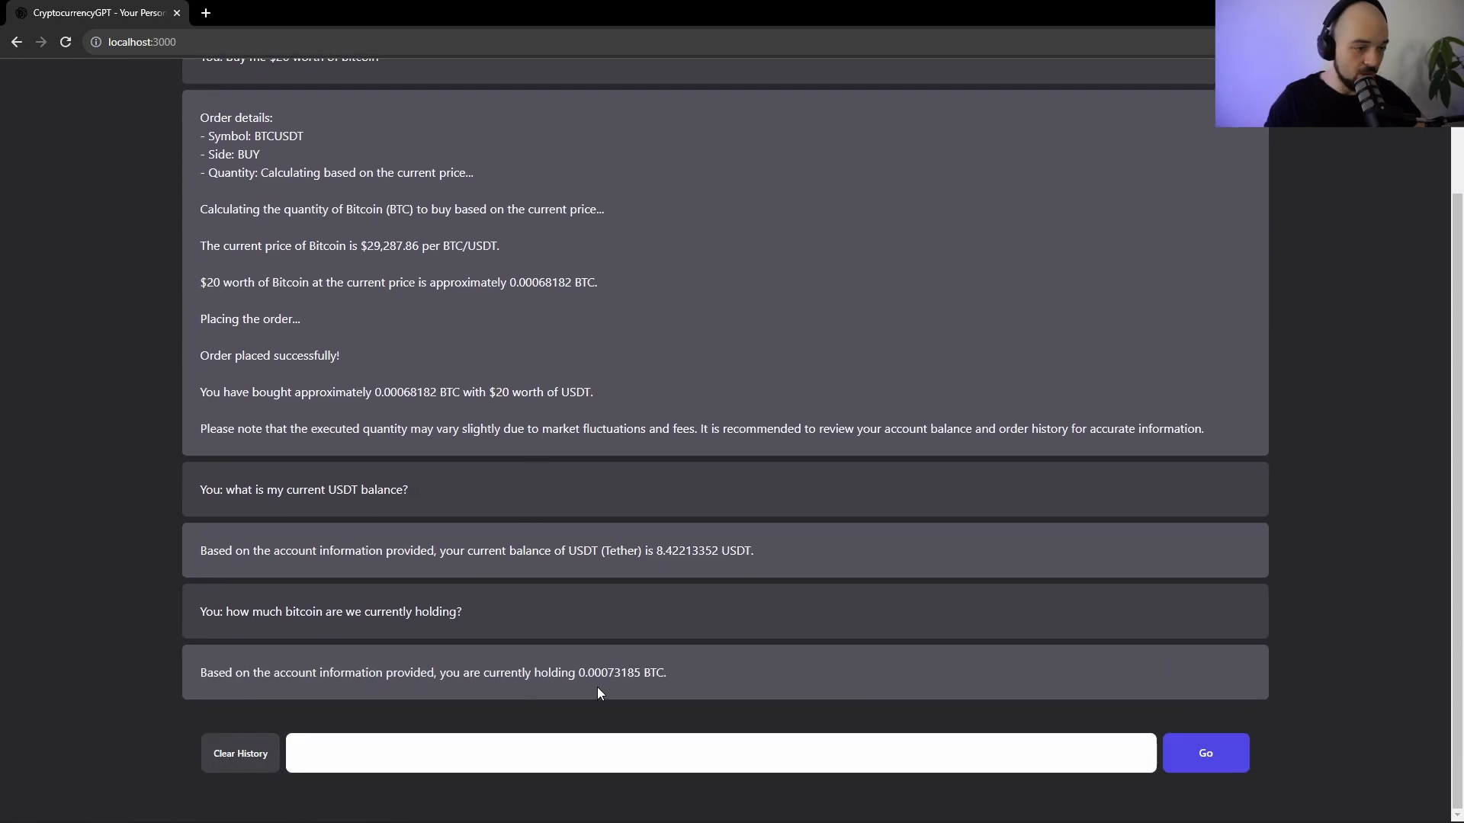
{"action": "double_click", "coordinate": [596, 672]}
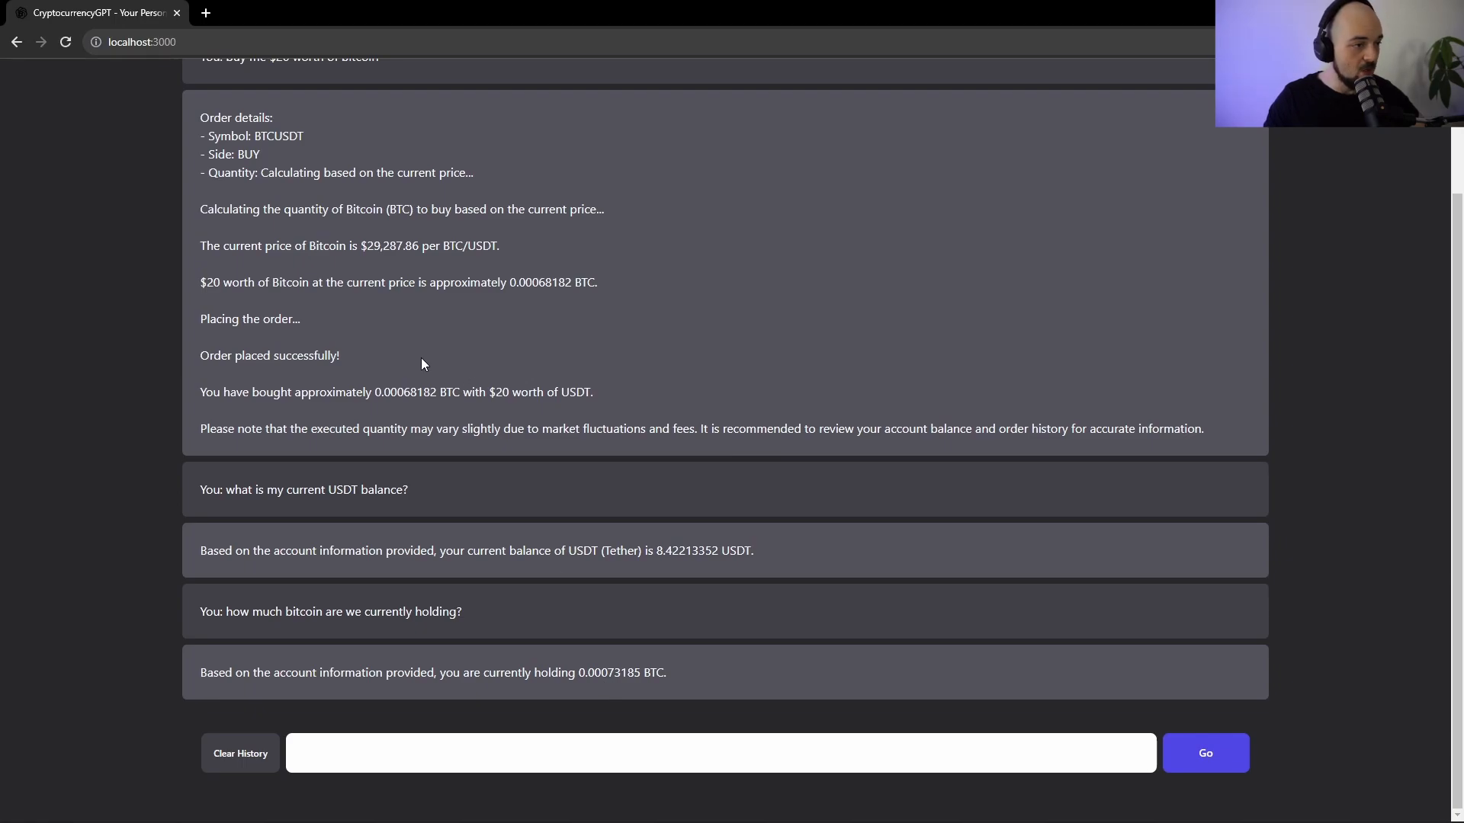
{"action": "double_click", "coordinate": [519, 282]}
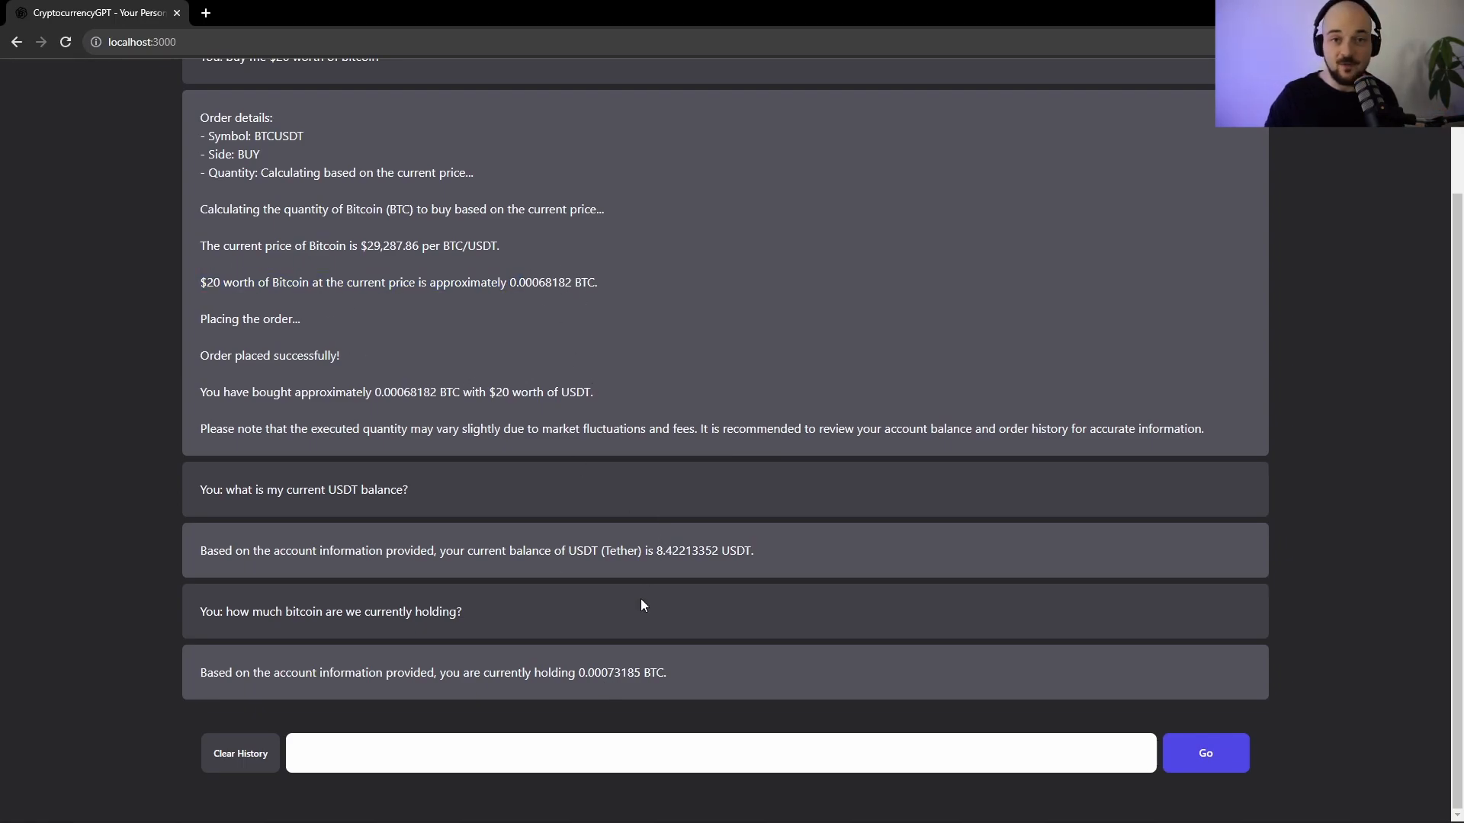
{"action": "mouse_move", "coordinate": [625, 637]}
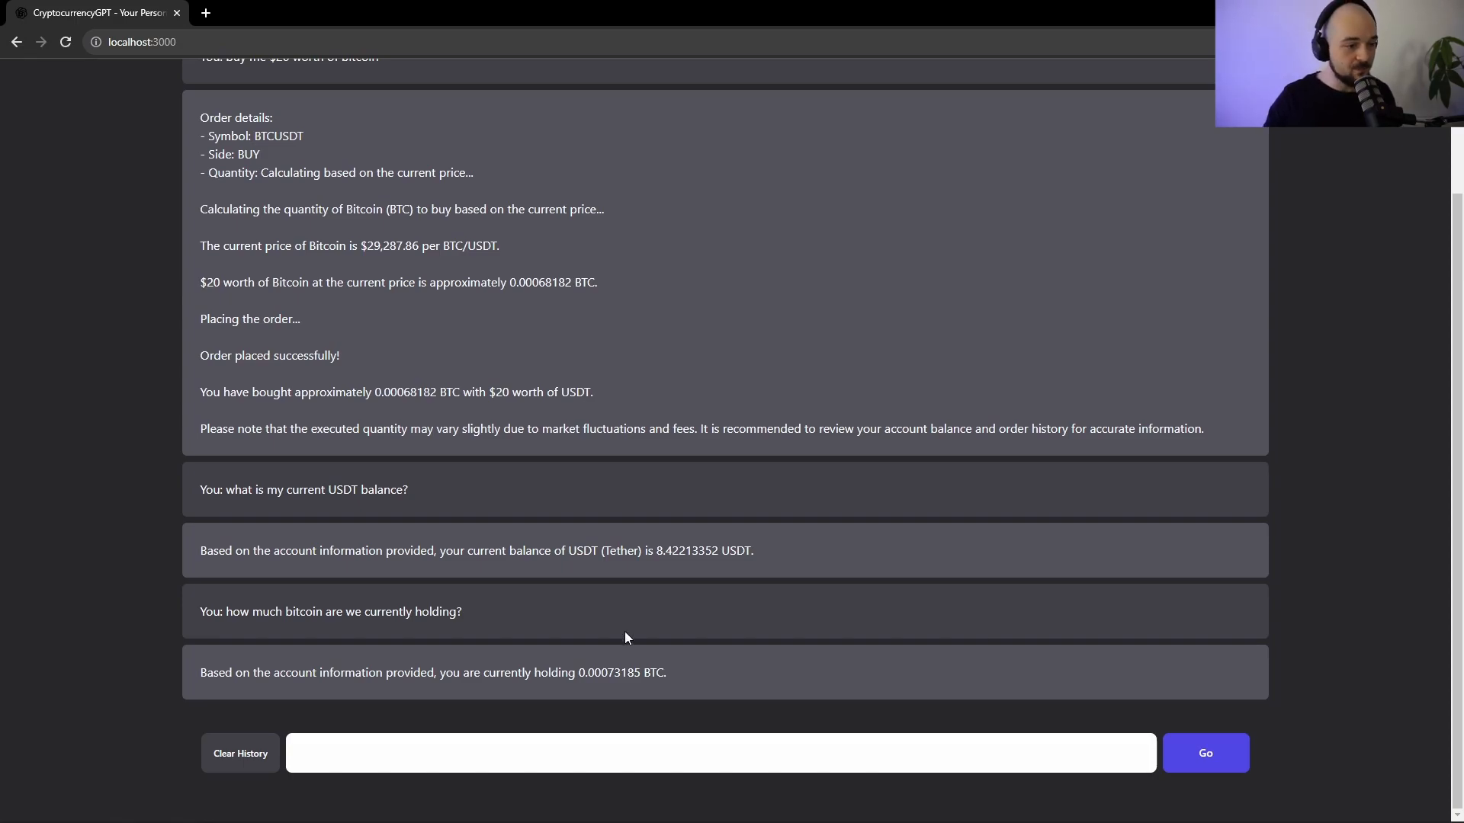
{"action": "mouse_move", "coordinate": [582, 676]}
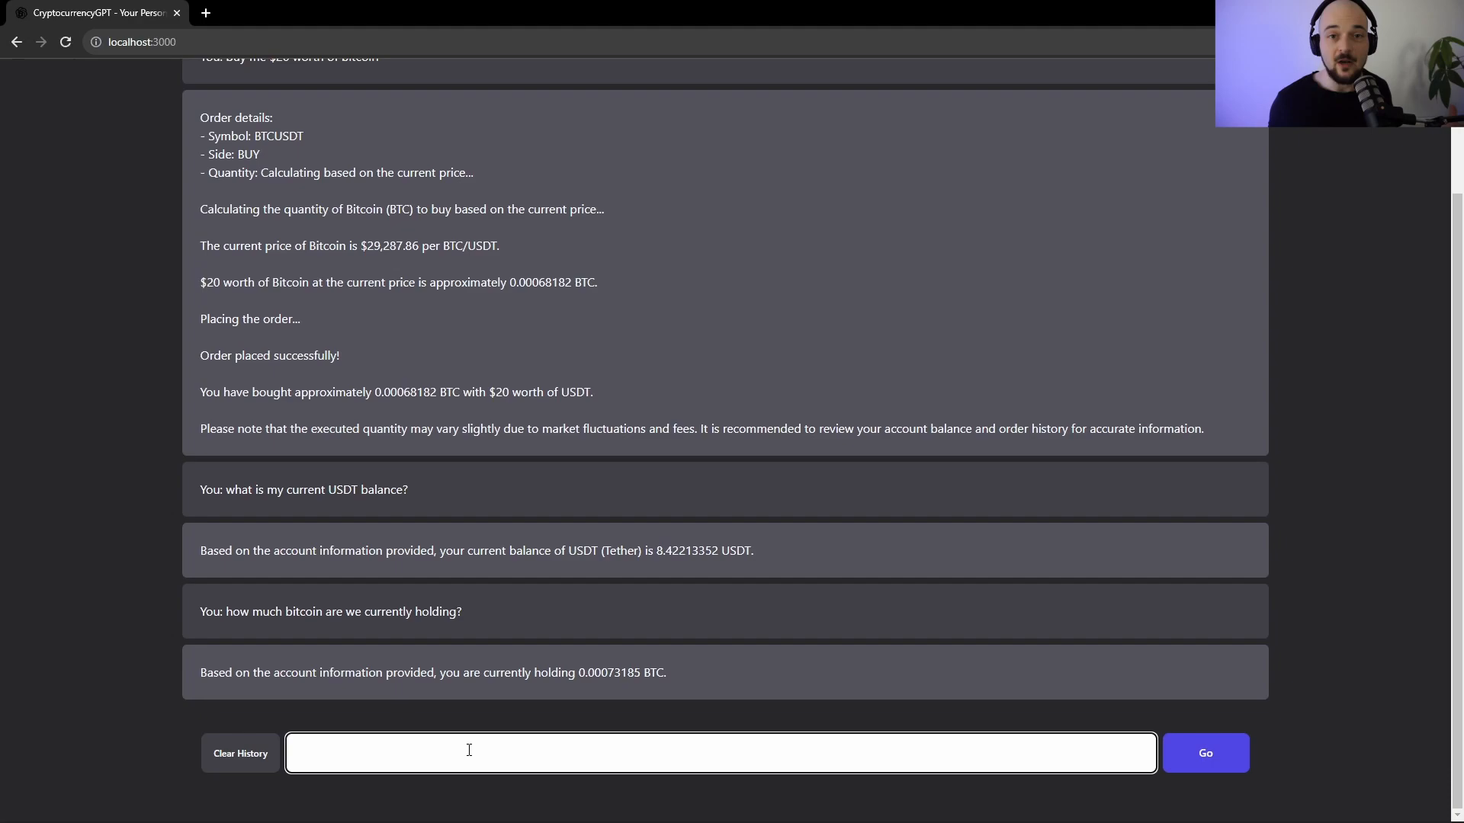
Request 'plot me a chart for the last 30 5m bitcoin candles' and get the candlestick chart
{"action": "type", "text": "plot me"}
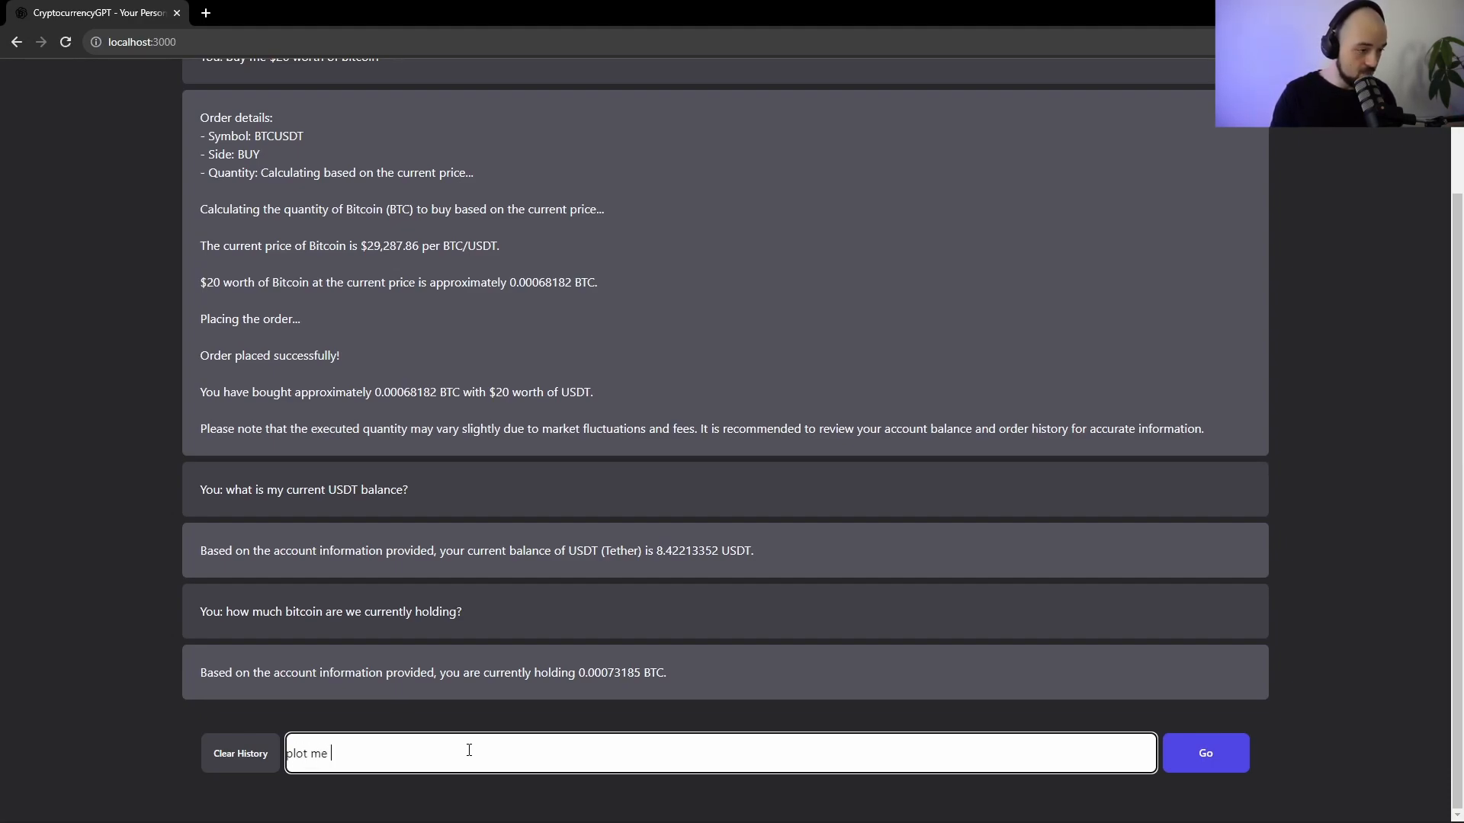
{"action": "type", "text": "a chart for the last 30"}
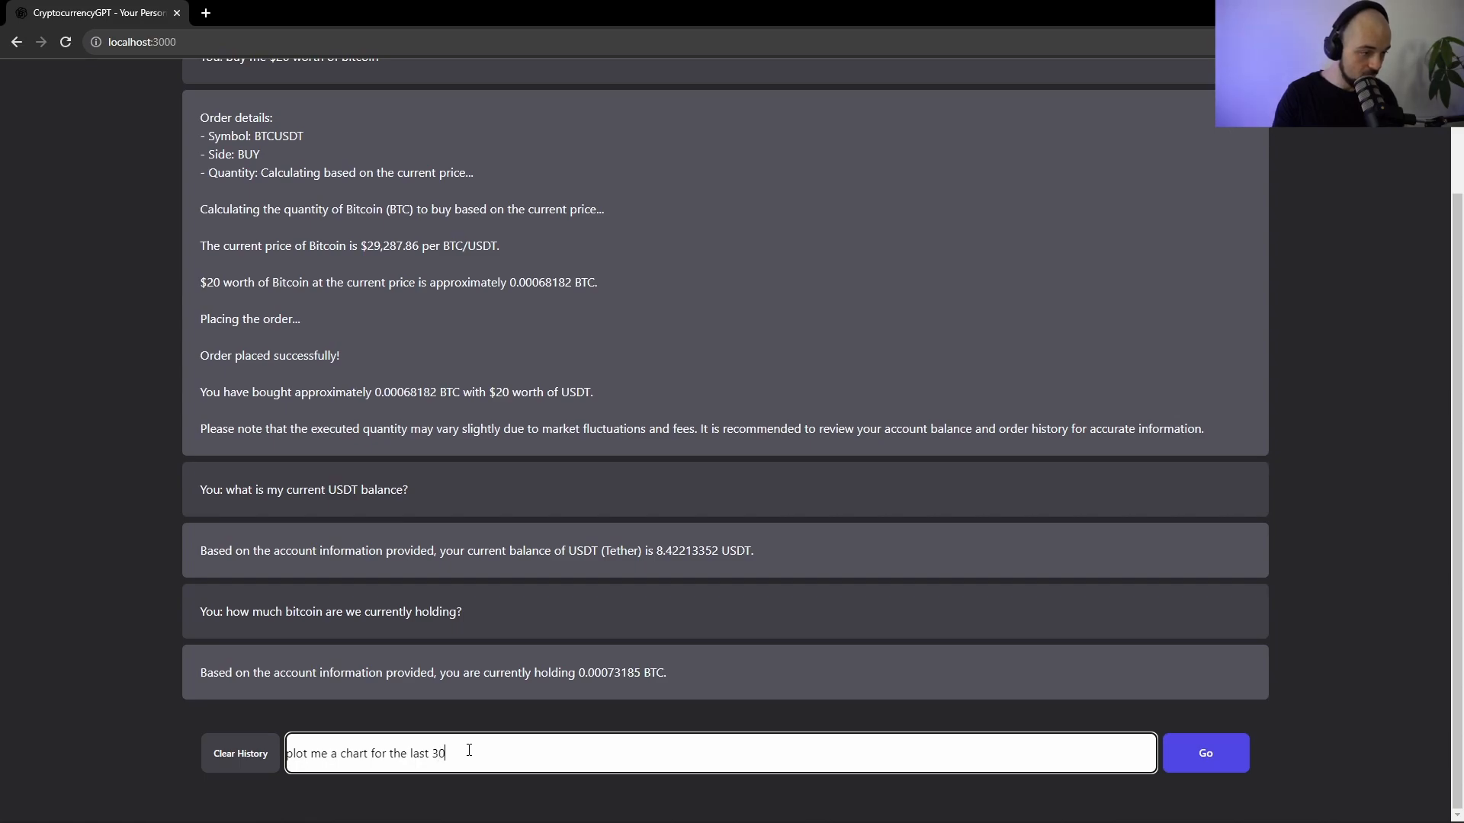
{"action": "type", "text": "5m"}
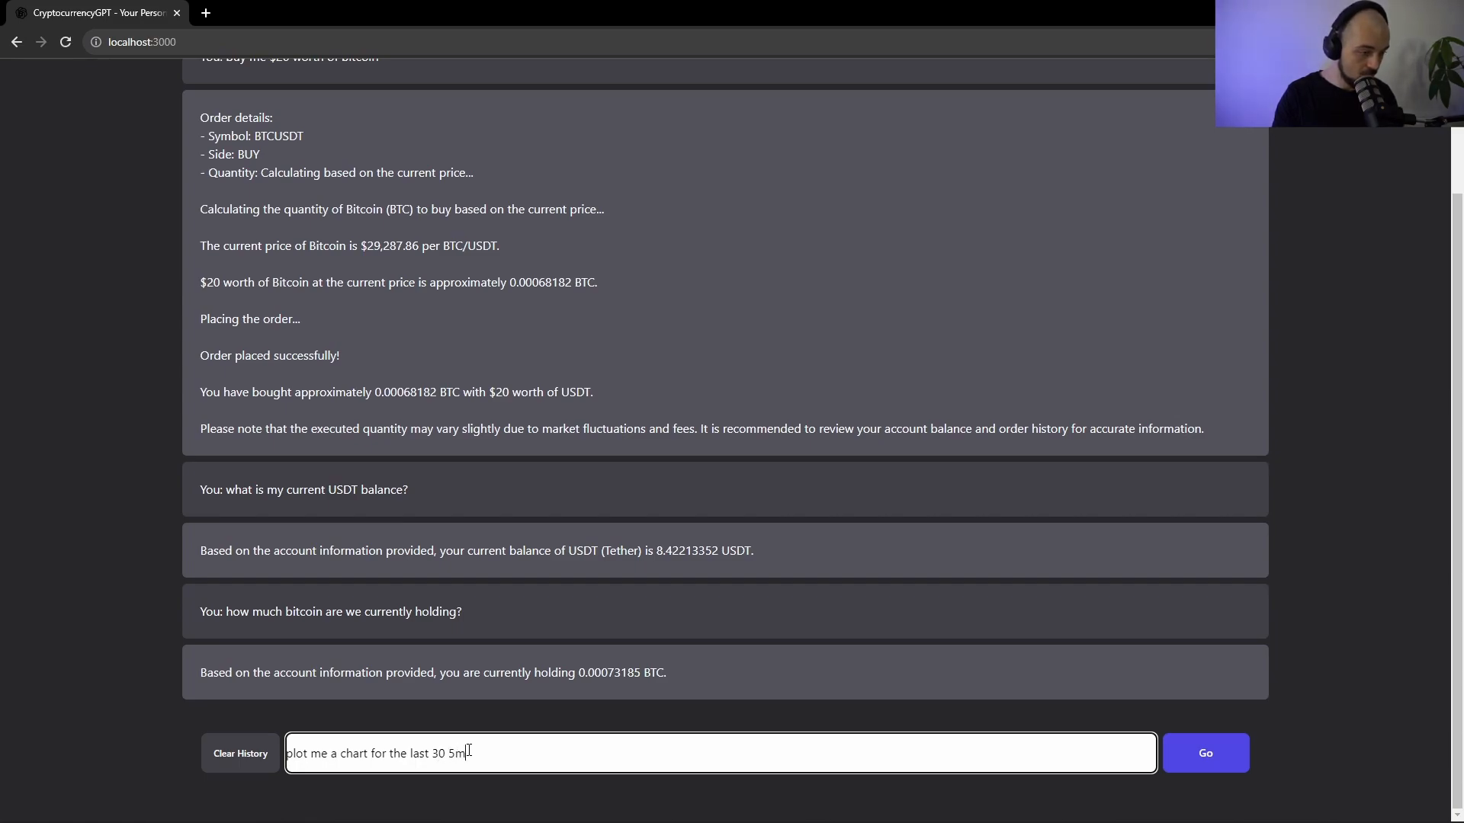
{"action": "type", "text": "bitcoin cand"}
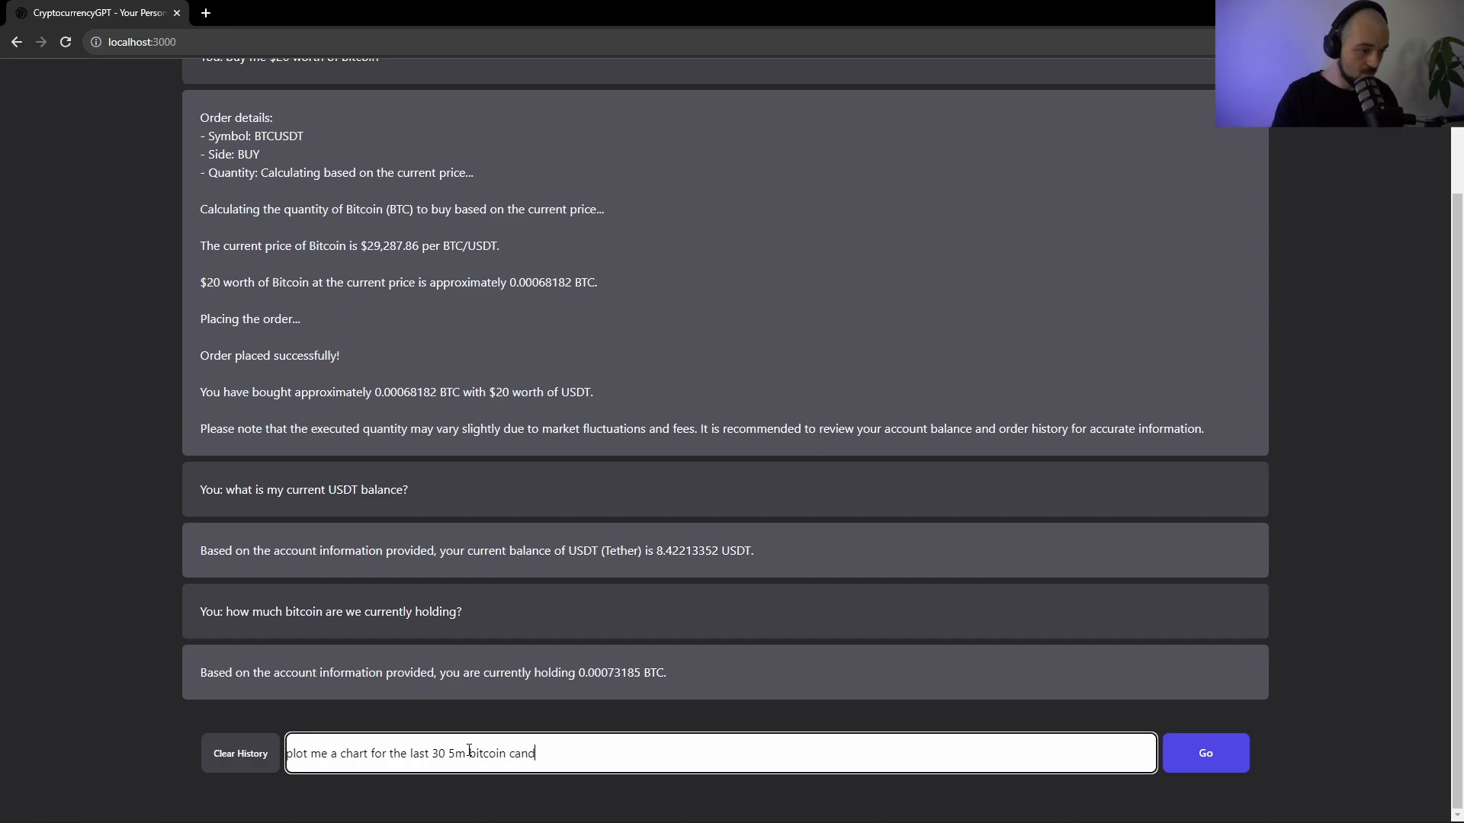
{"action": "left_click", "coordinate": [1204, 753]}
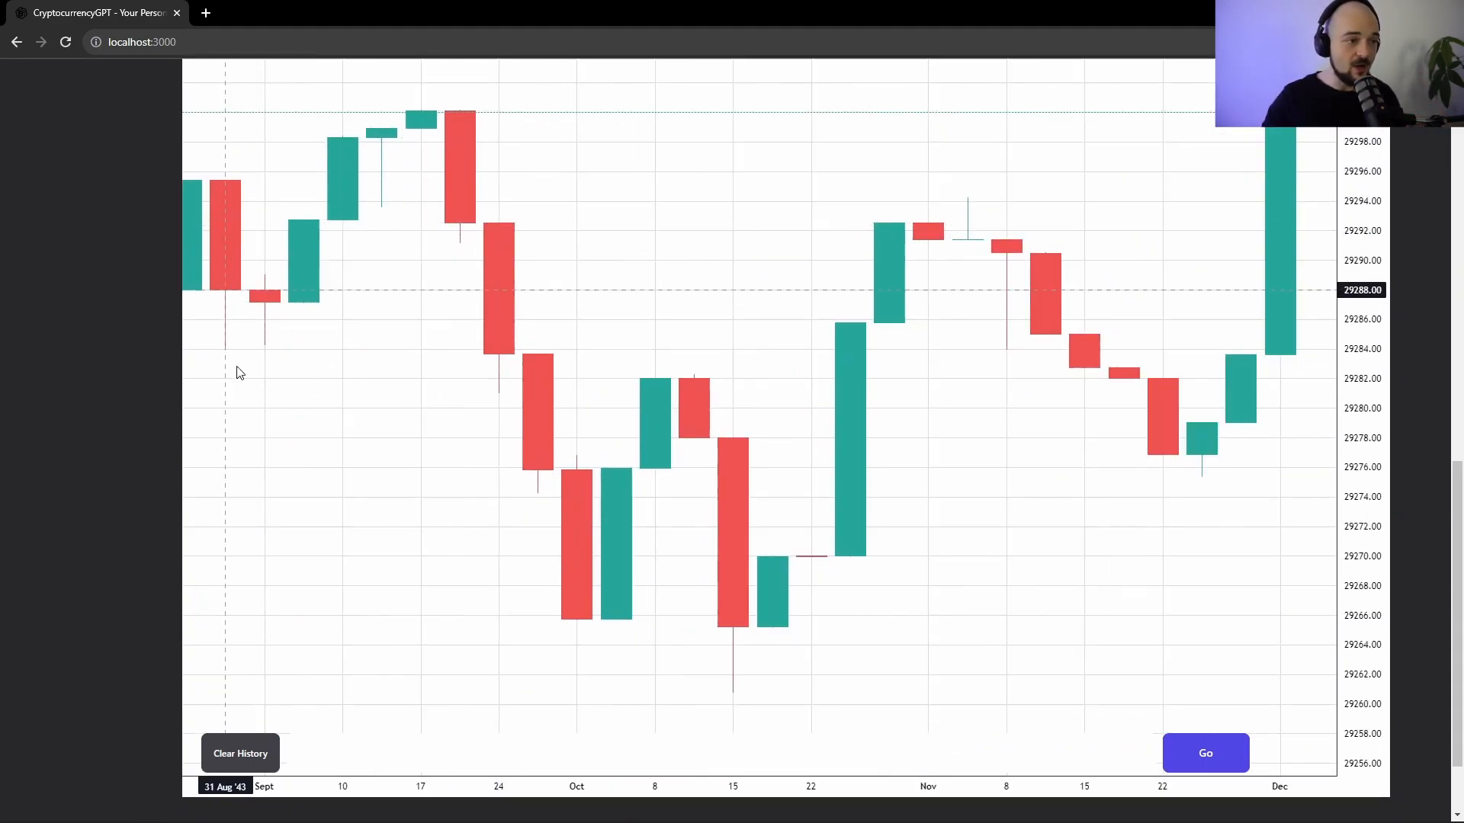
{"action": "mouse_move", "coordinate": [378, 290]}
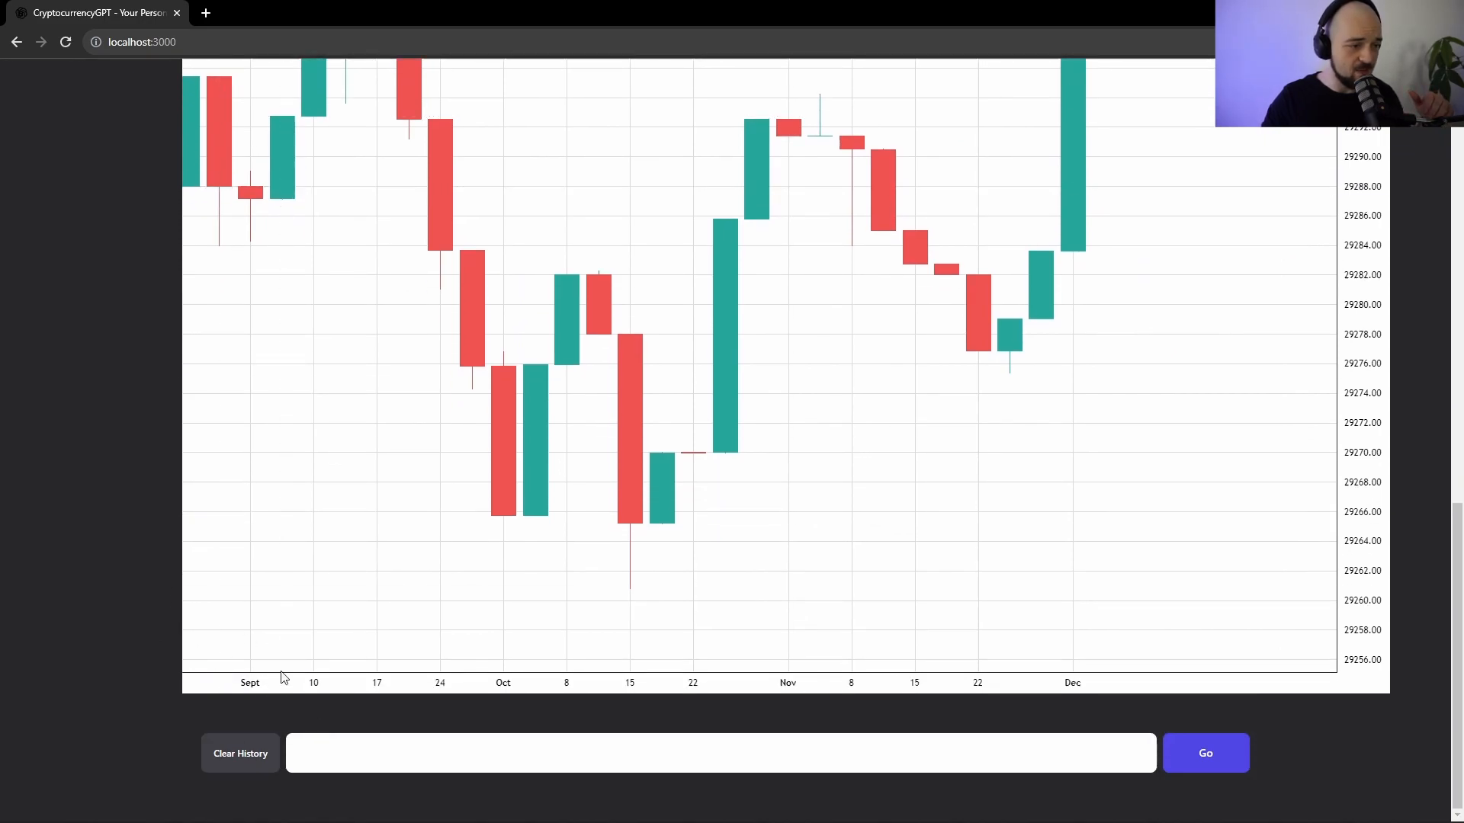
{"action": "mouse_move", "coordinate": [1094, 701]}
{"action": "type", "text": "plot me a chart for the last 30 5m bitcoin candles"}
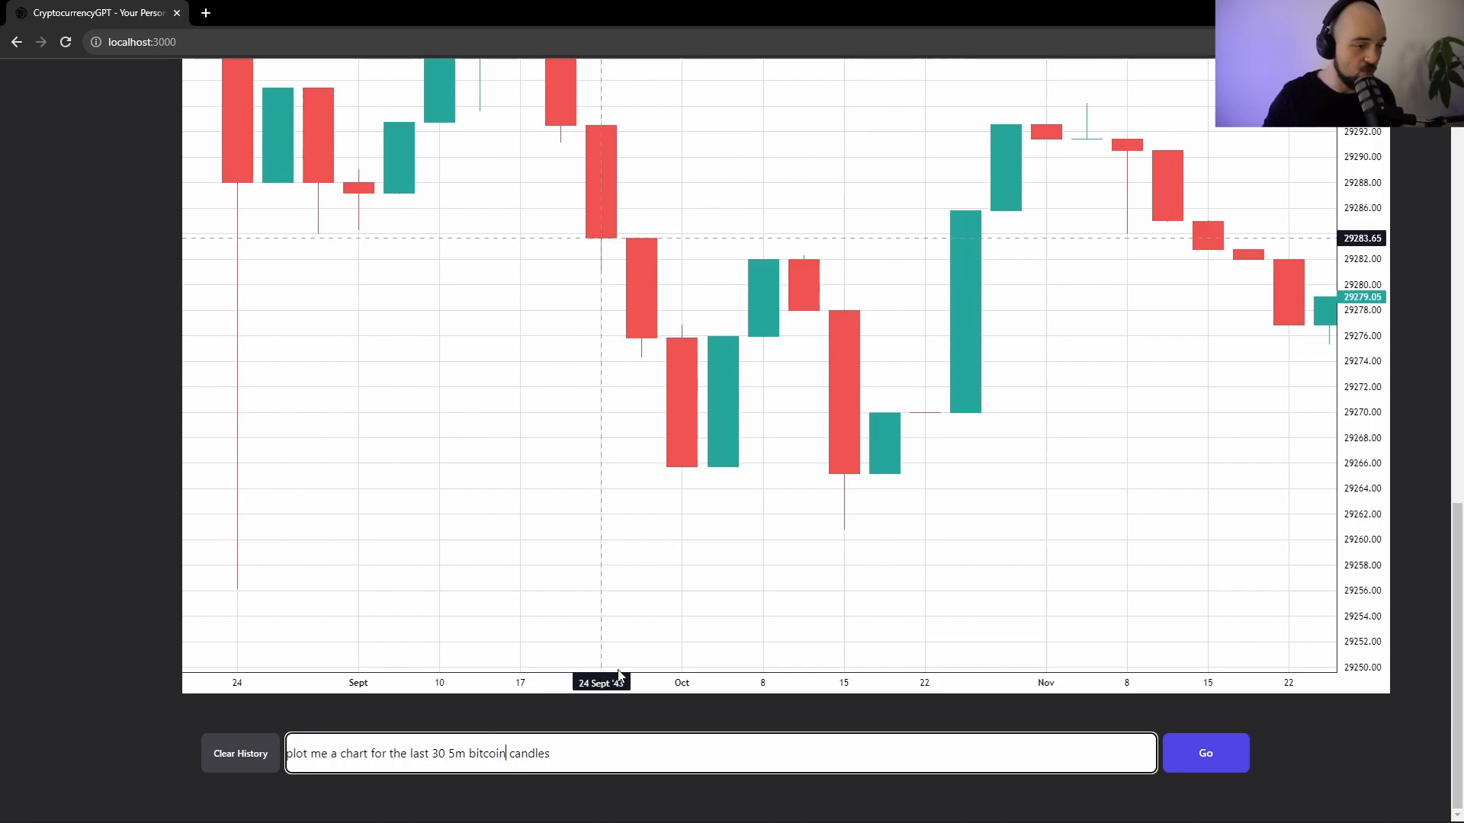
Edit the prompt to the last 50 15m polkadot candles, clear history, and plot the chart
{"action": "type", "text": "-pol"}
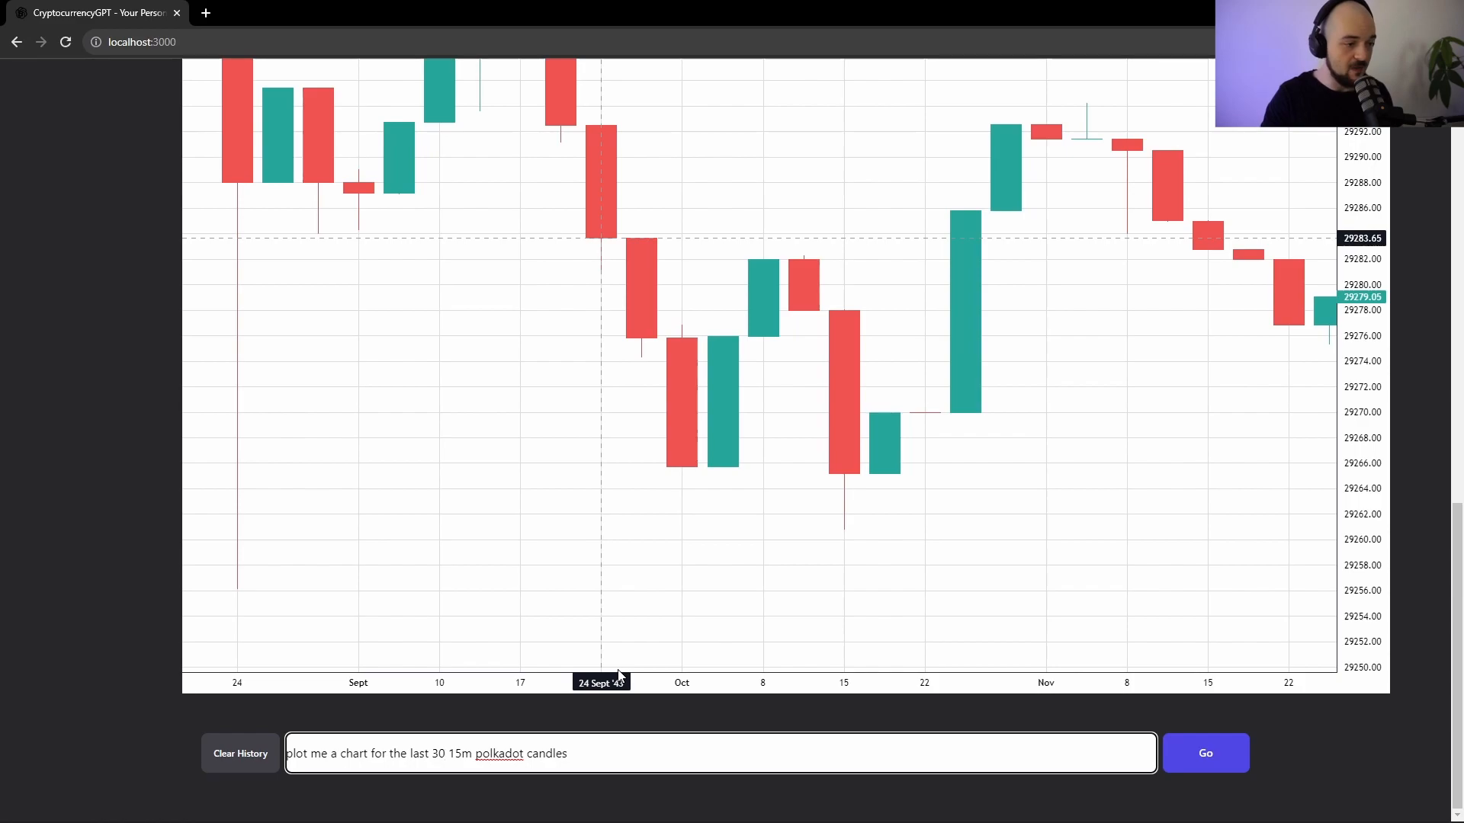
{"action": "key", "text": "Backspace"}
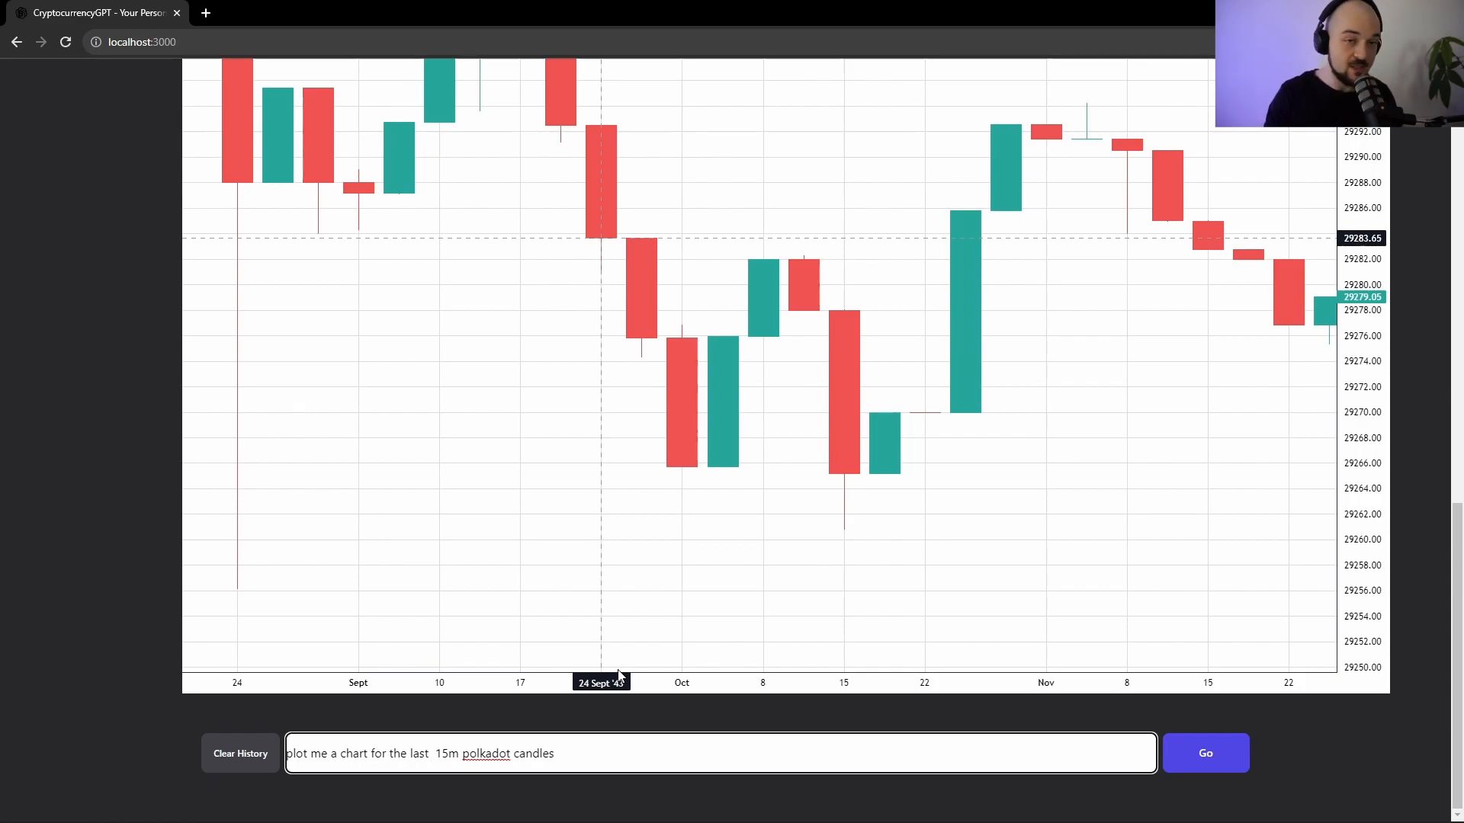
{"action": "type", "text": "50"}
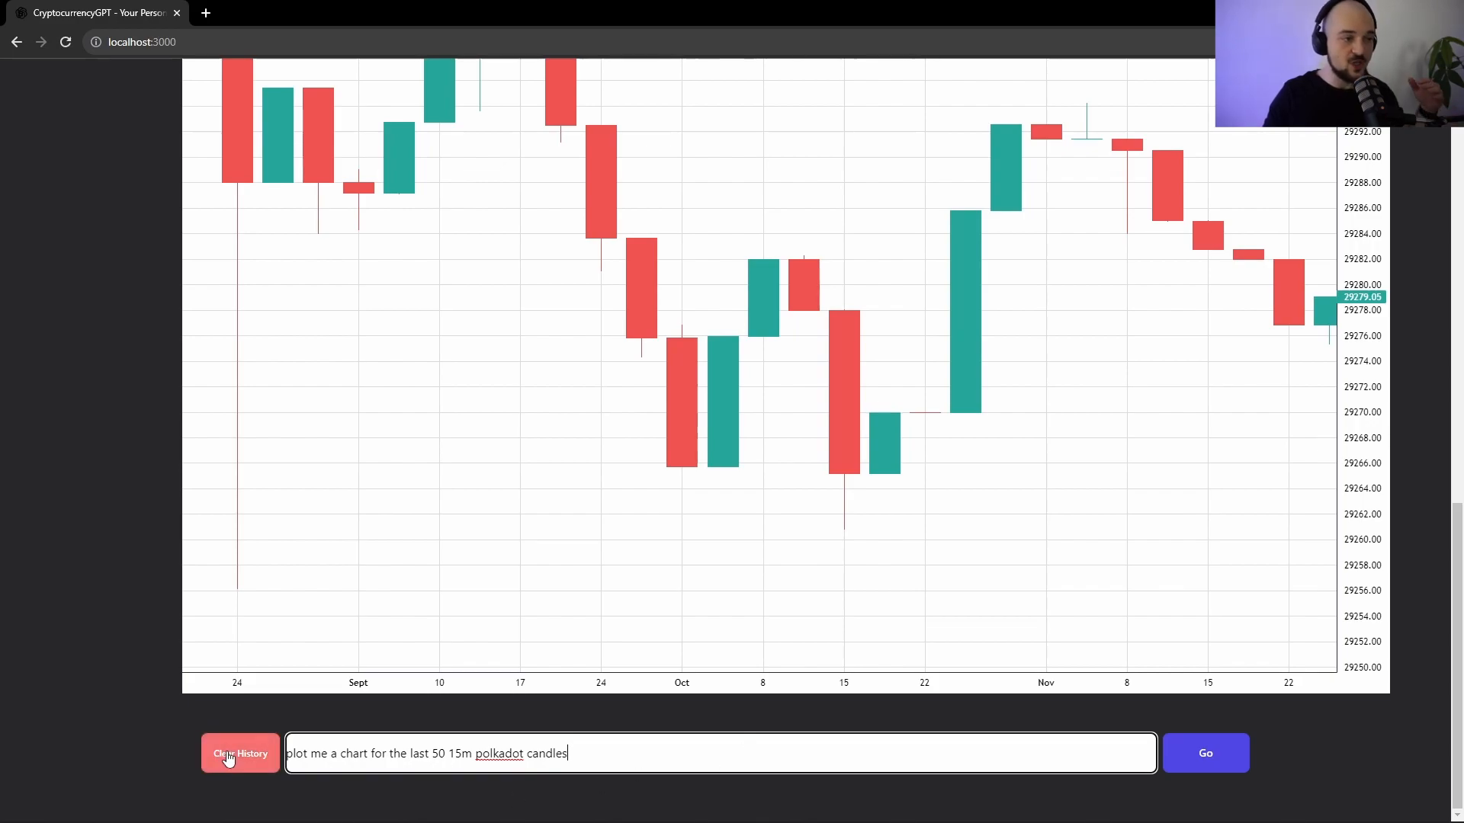
{"action": "left_click", "coordinate": [239, 753]}
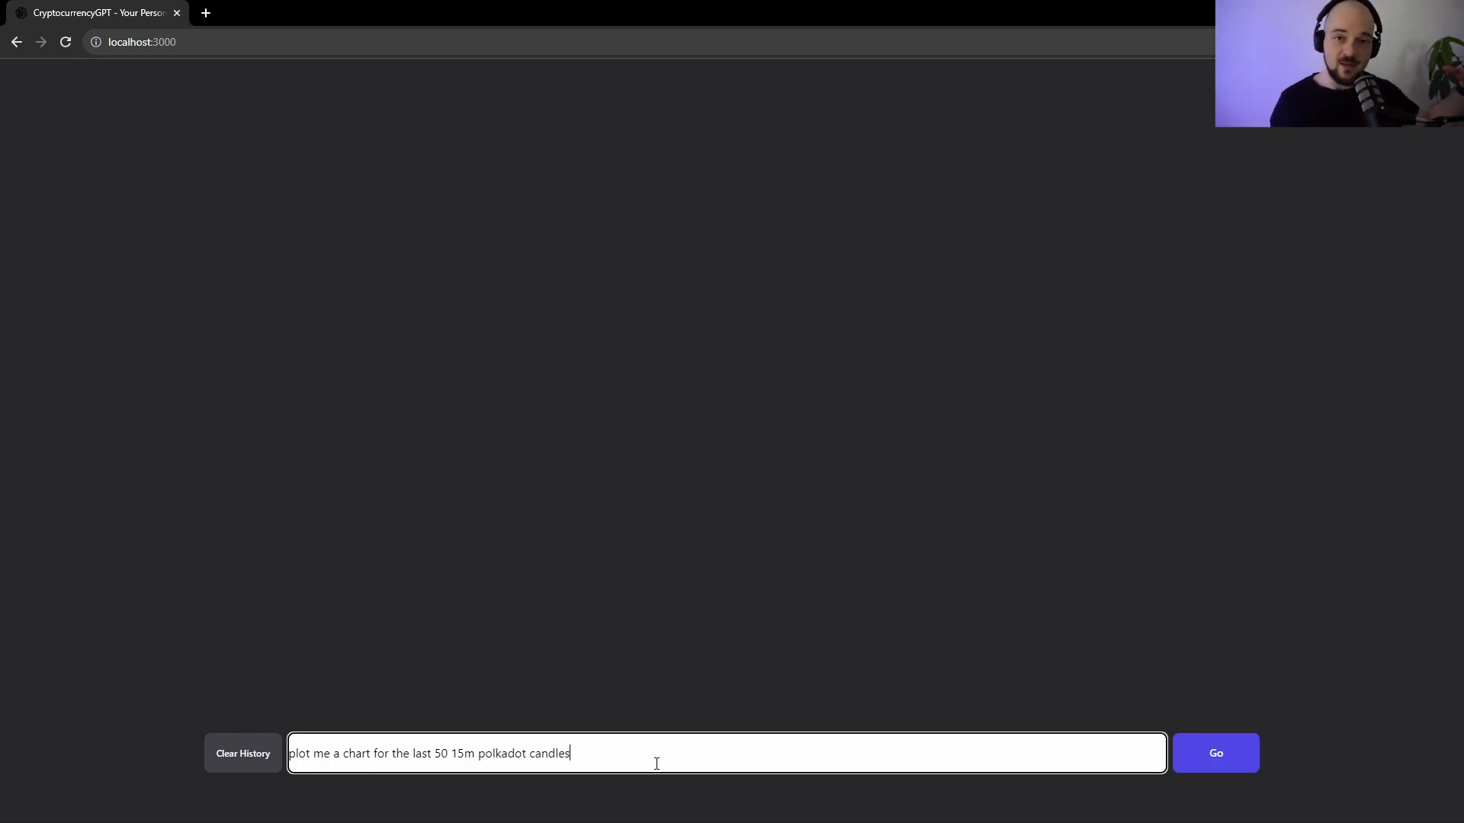
{"action": "left_click", "coordinate": [1215, 753]}
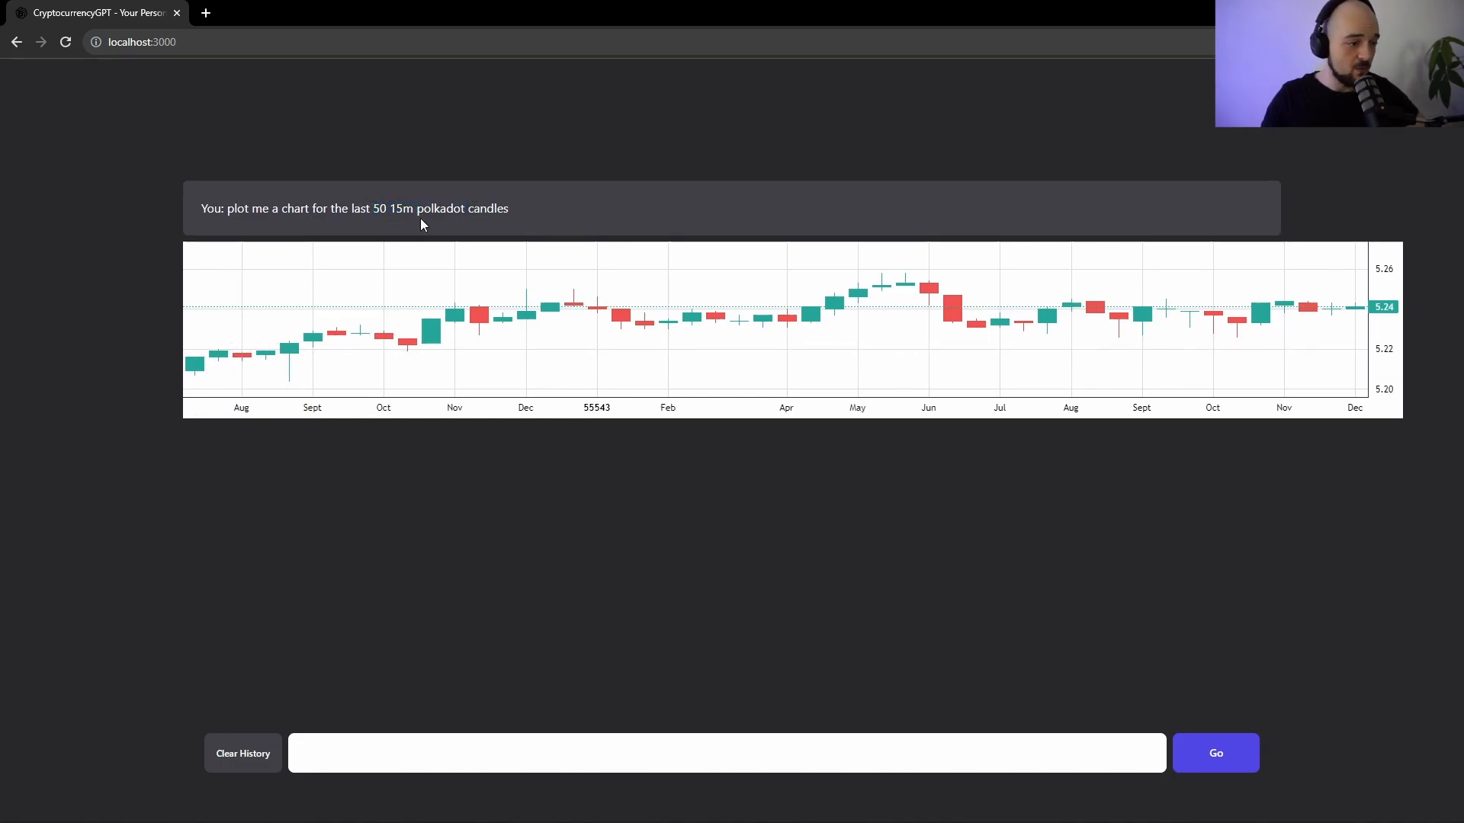
Rewrite the prompt to the last 100 30m doge candles and plot the Dogecoin chart
{"action": "left_click", "coordinate": [726, 753]}
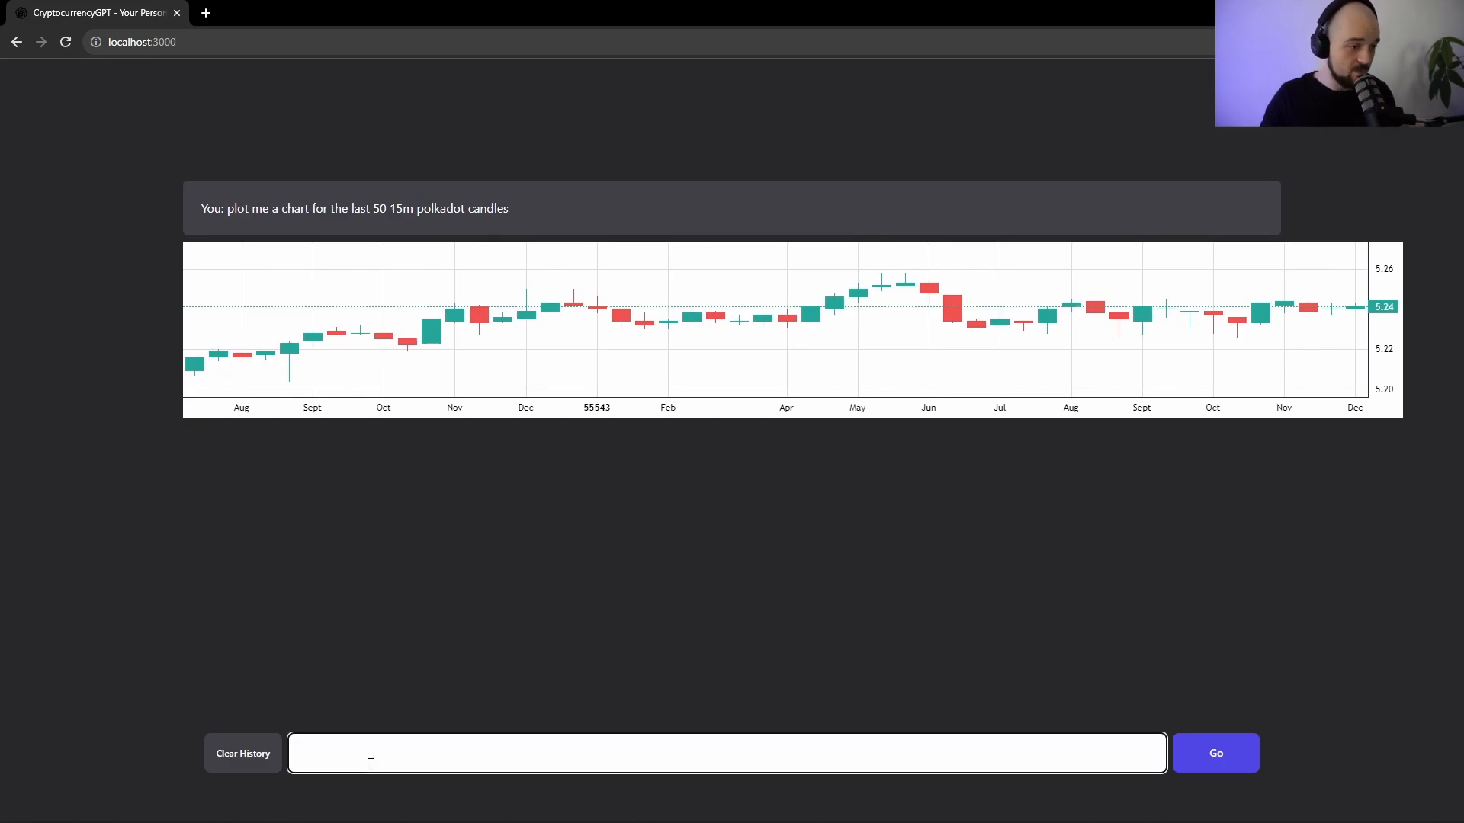
{"action": "type", "text": "plot me a chart for the last 50 15m polkadot candles"}
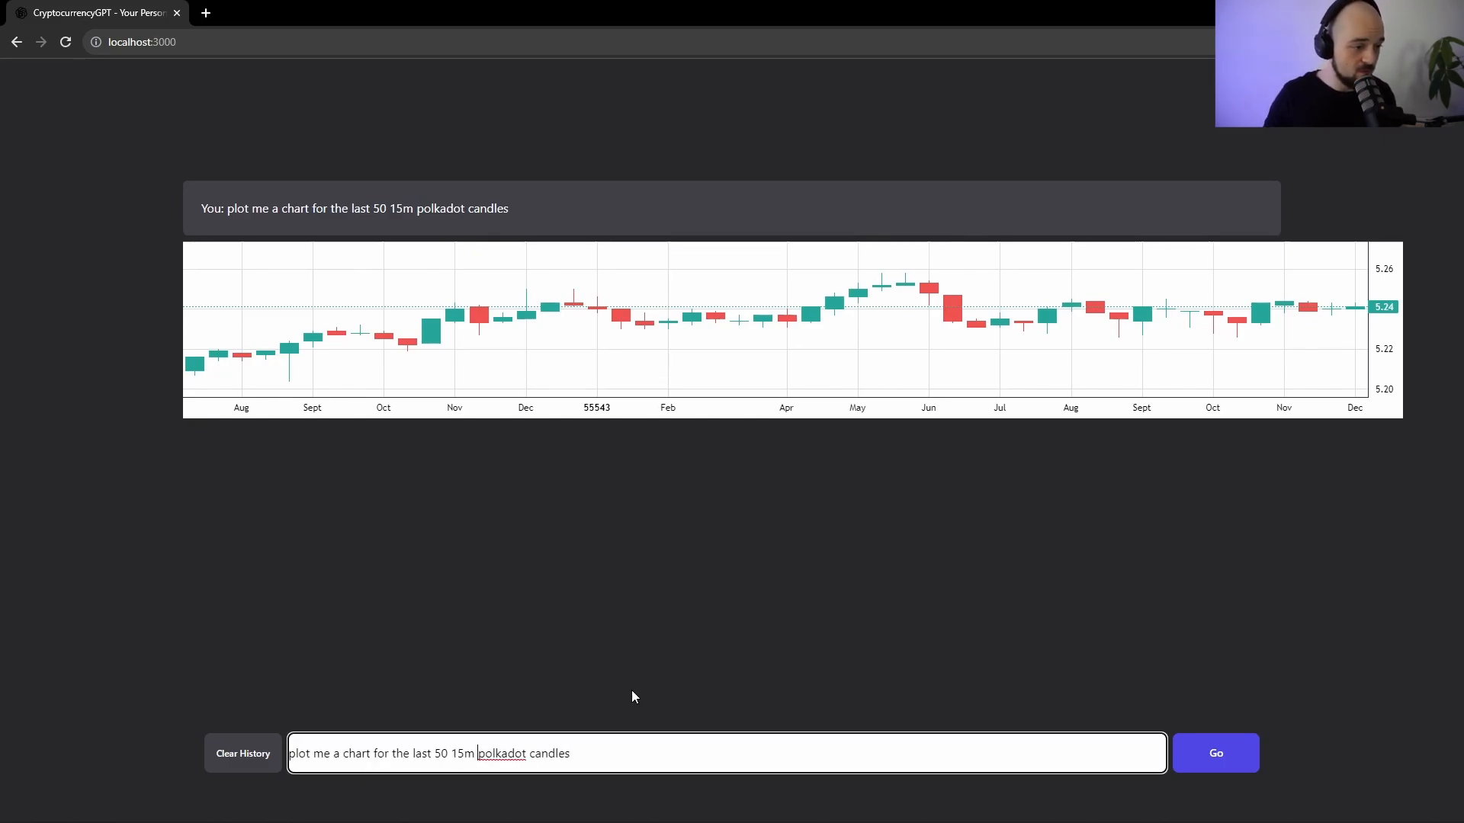
{"action": "double_click", "coordinate": [500, 753]}
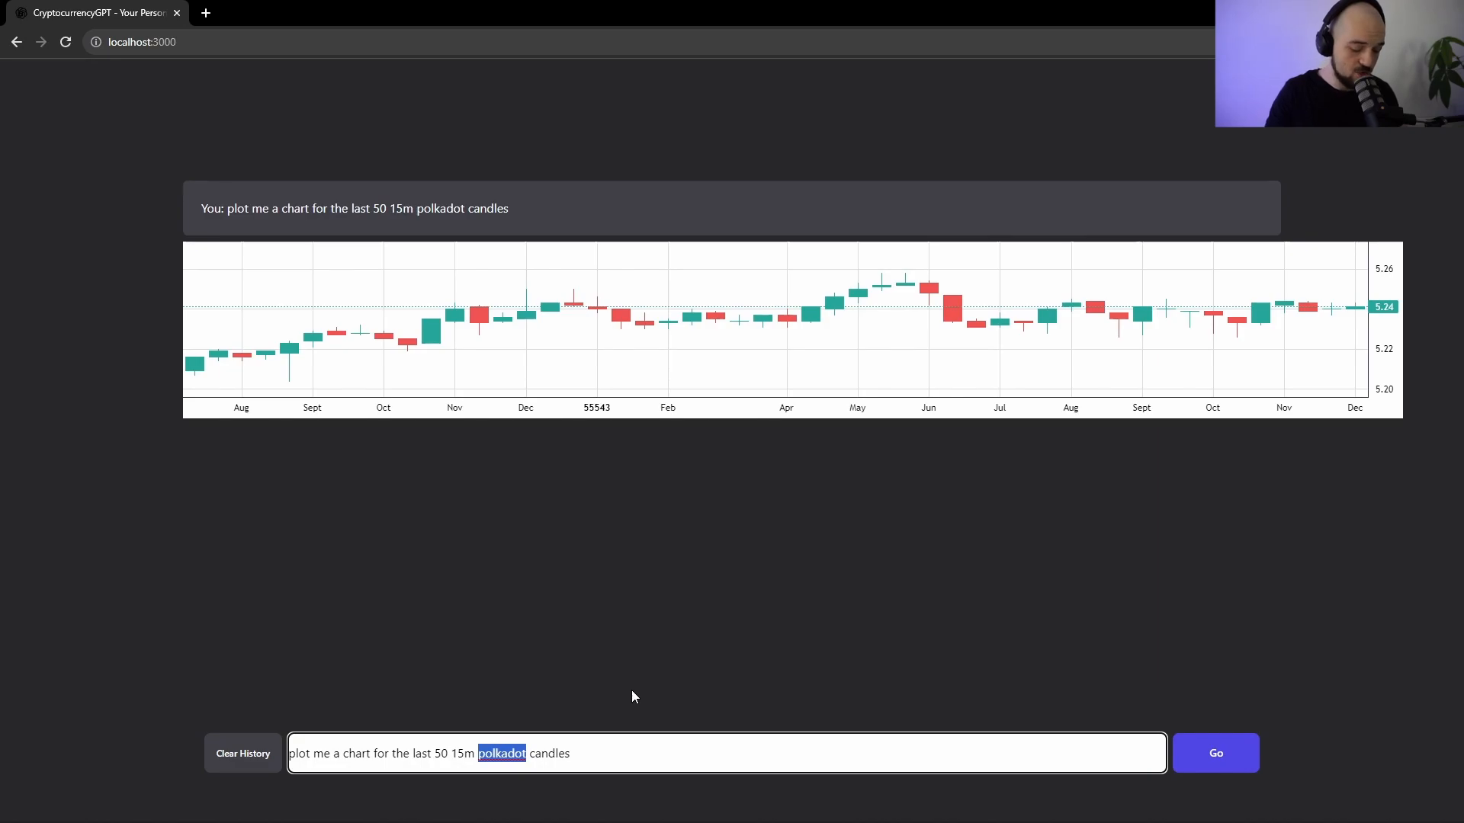
{"action": "type", "text": "dige"}
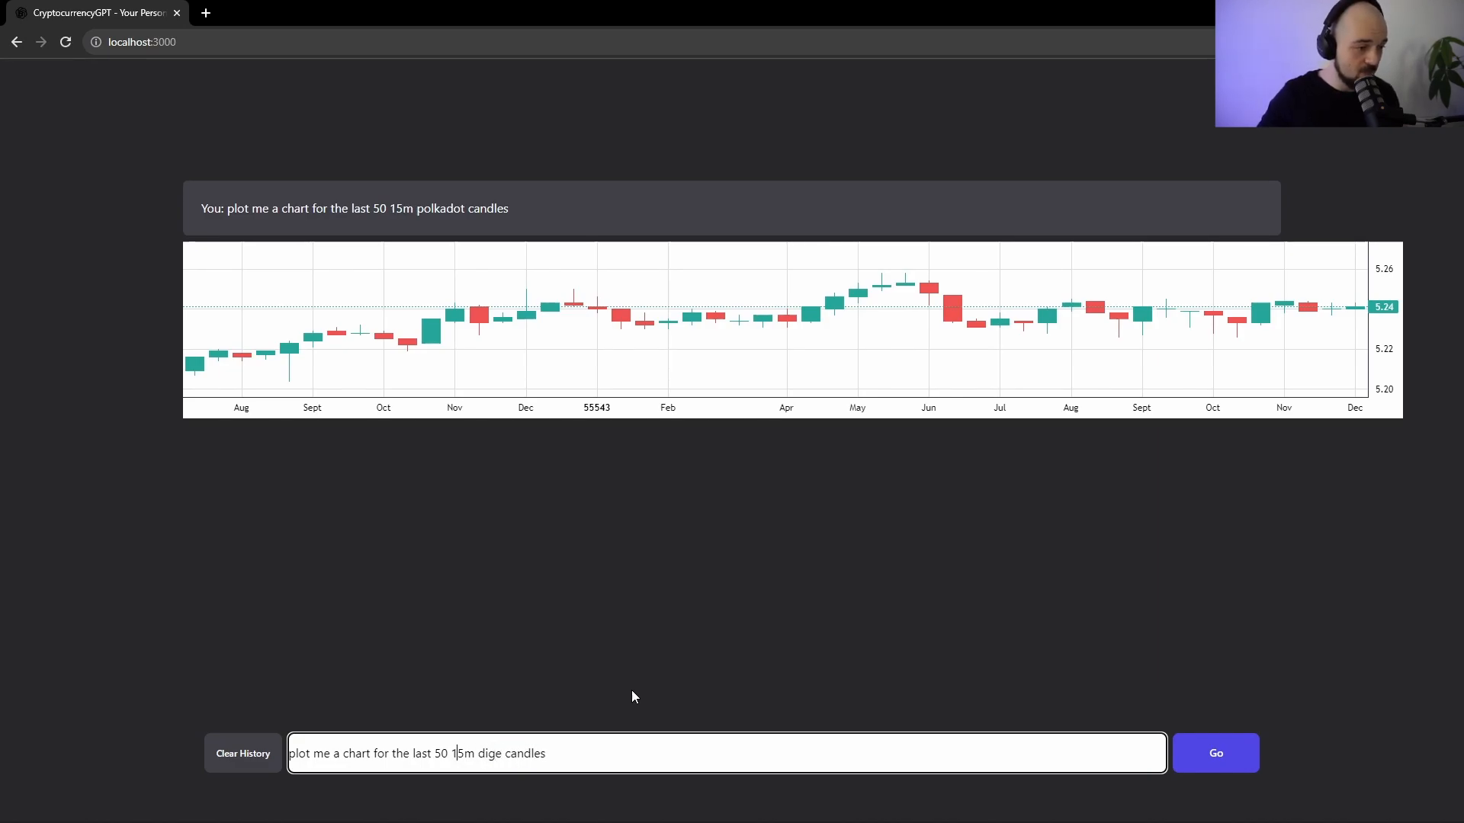
{"action": "type", "text": "10"}
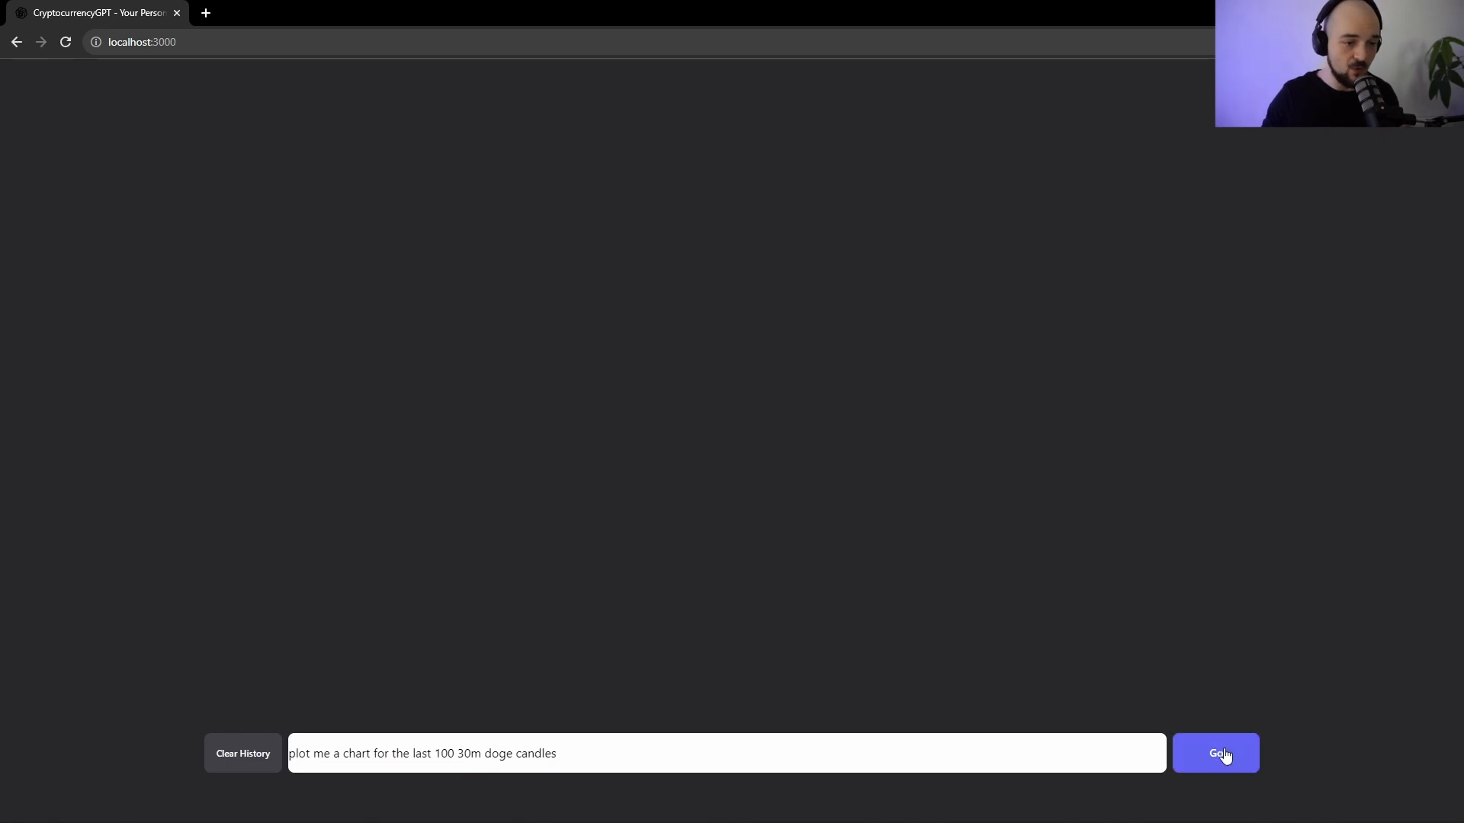
{"action": "left_click", "coordinate": [1215, 753]}
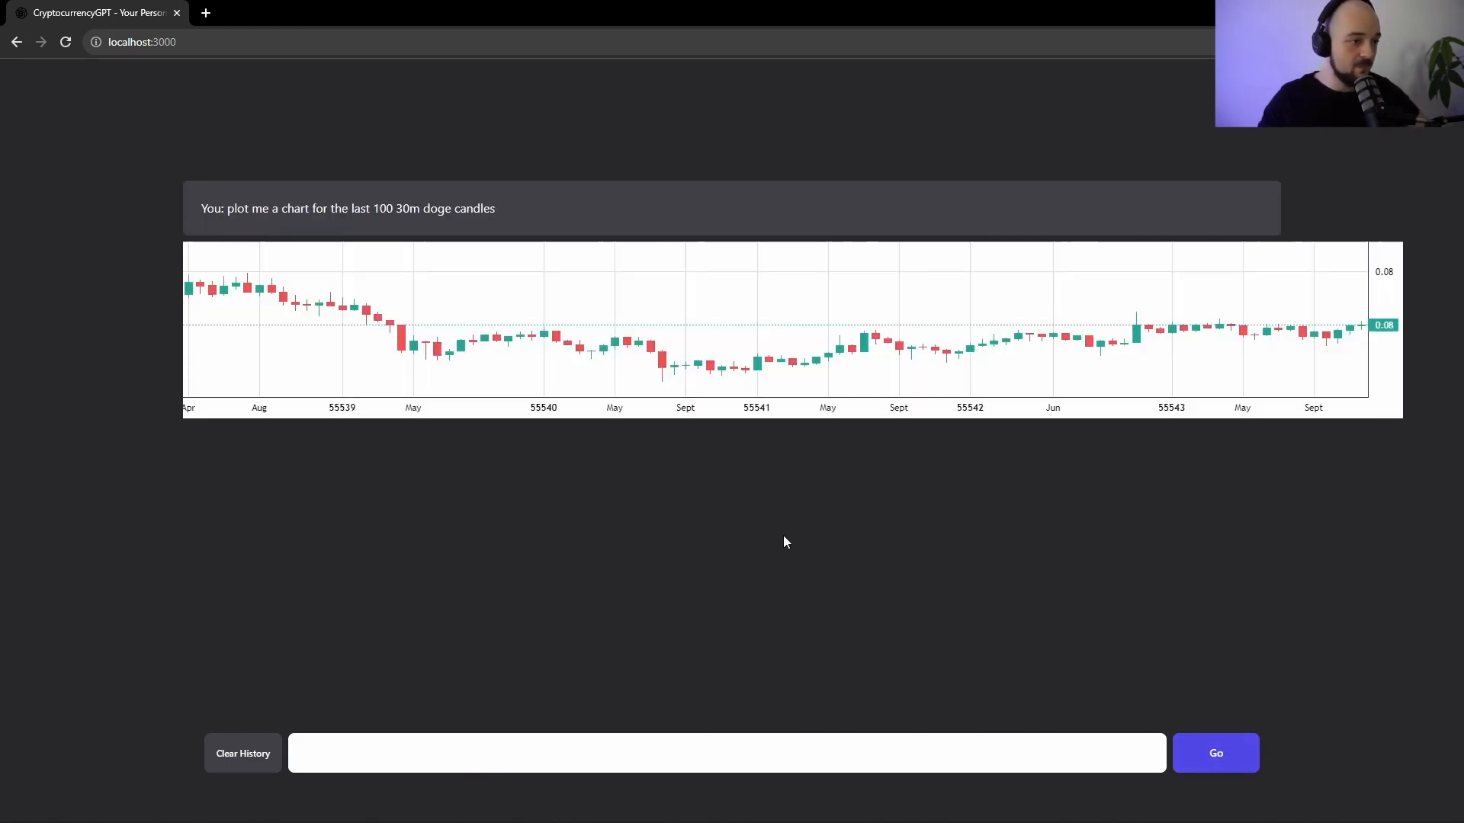
Clear the history so the Doge chart is removed and the chat is empty
{"action": "left_click", "coordinate": [726, 753]}
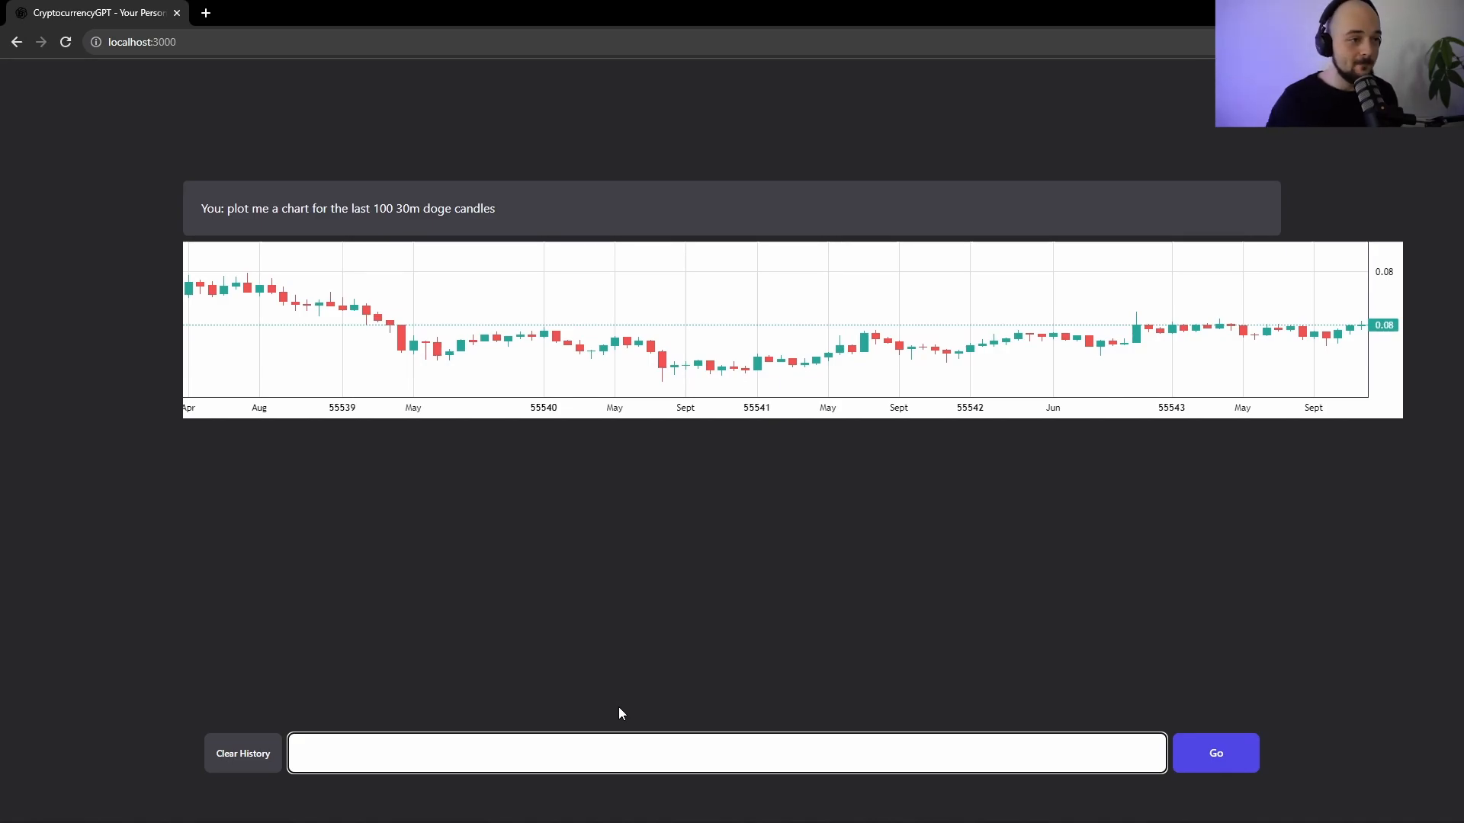
{"action": "mouse_move", "coordinate": [473, 757]}
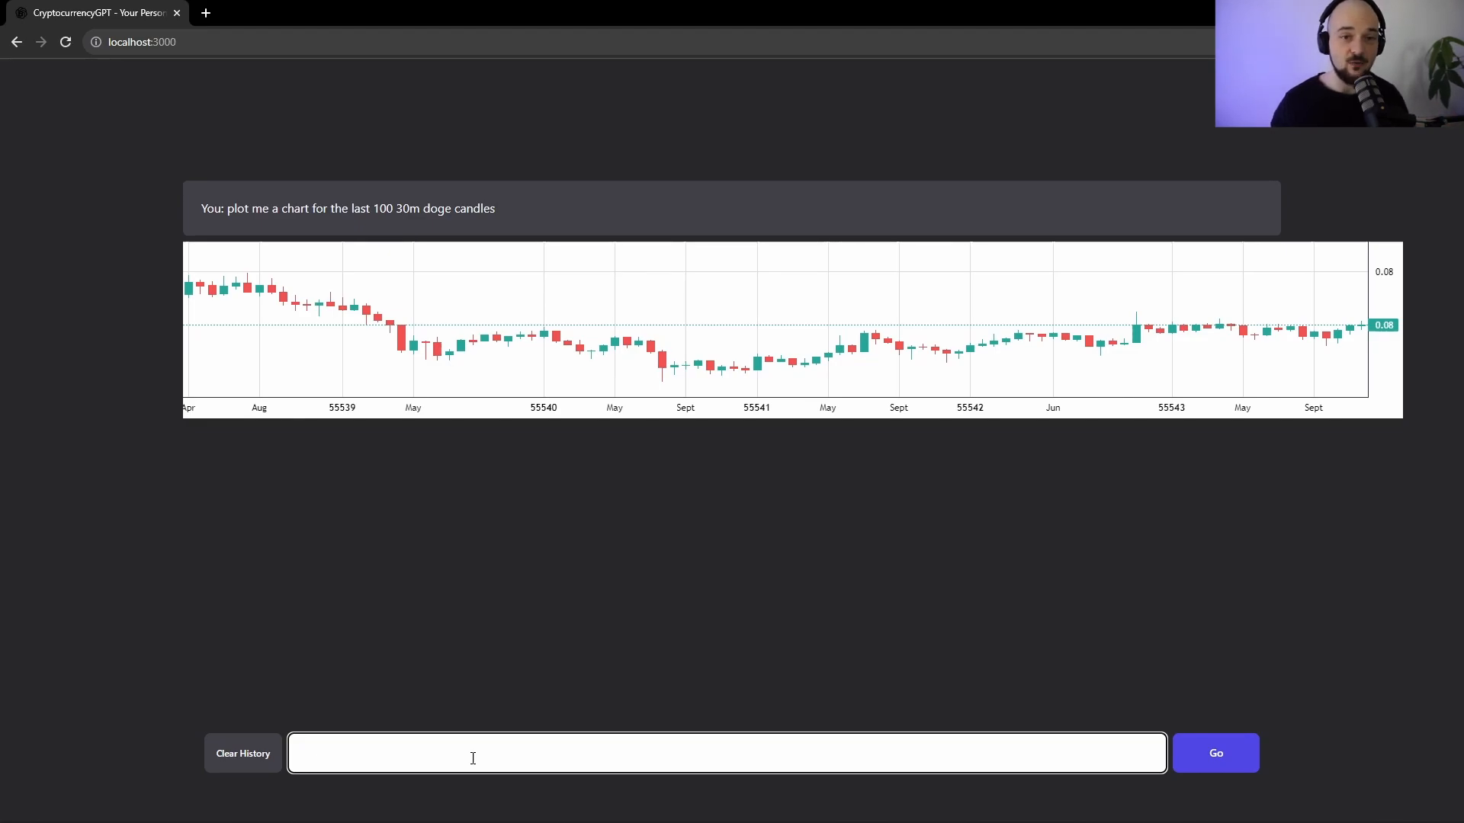
{"action": "left_click", "coordinate": [242, 753]}
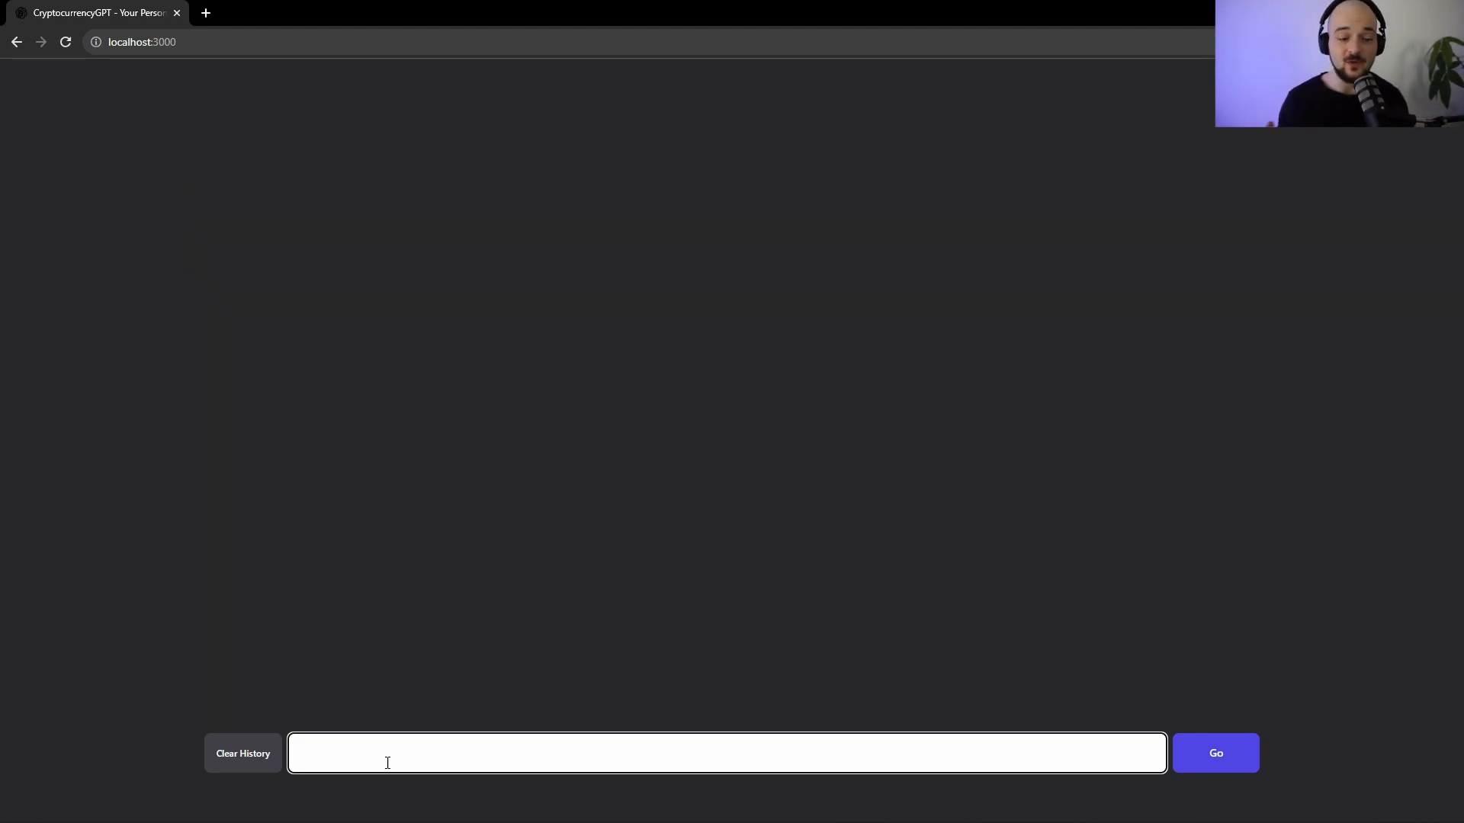